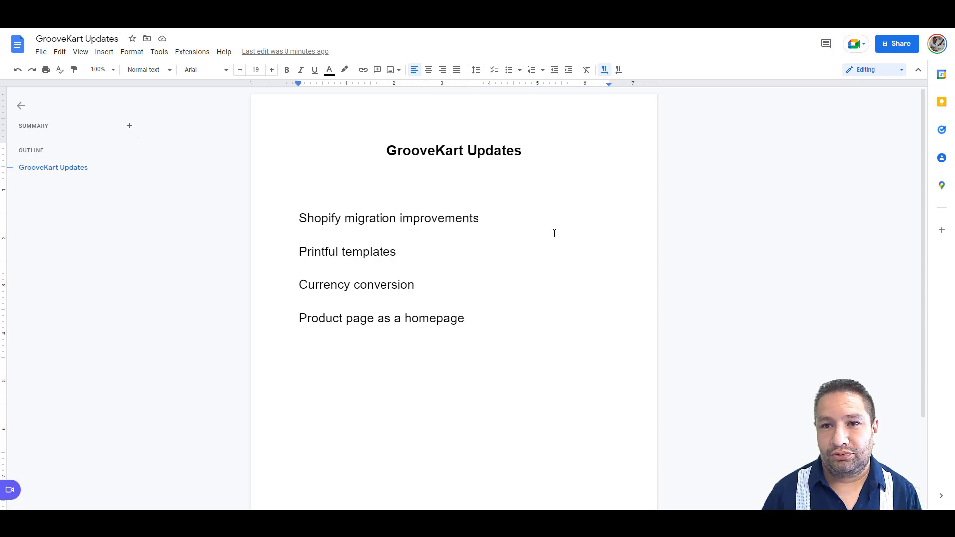
{"action": "mouse_move", "coordinate": [537, 219]}
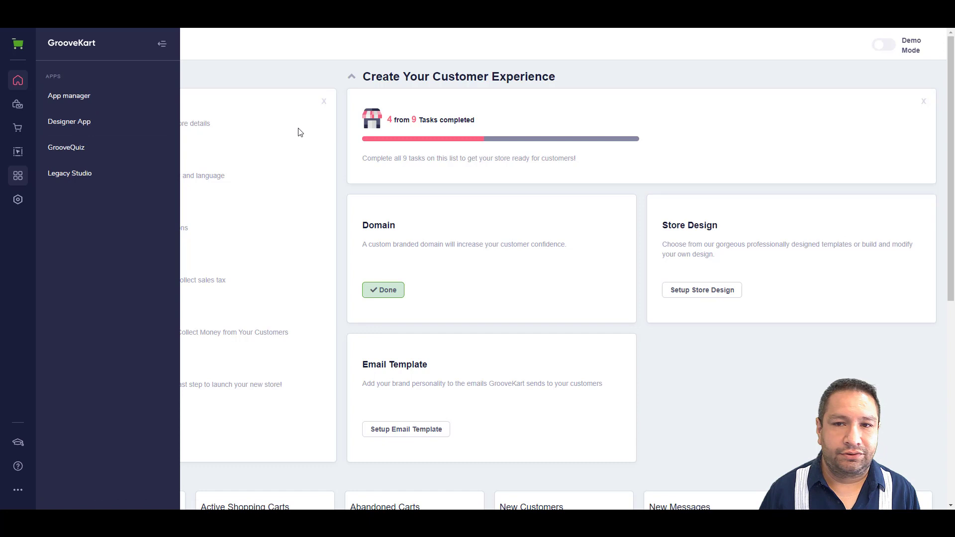
{"action": "mouse_move", "coordinate": [284, 134]}
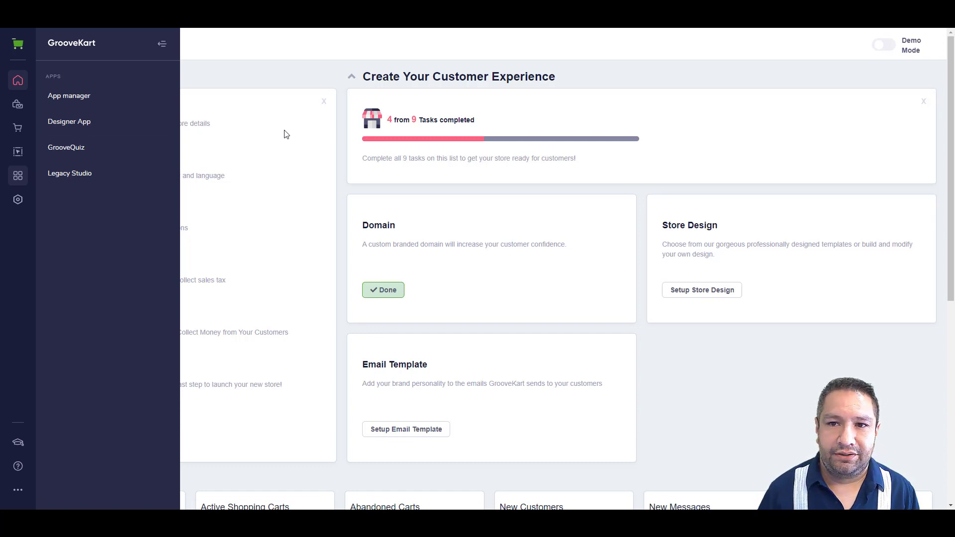
Step: Choose Shopify Migration Tool in the Apps panel to show its empty store URL, API key and token form
{"action": "left_click", "coordinate": [69, 96]}
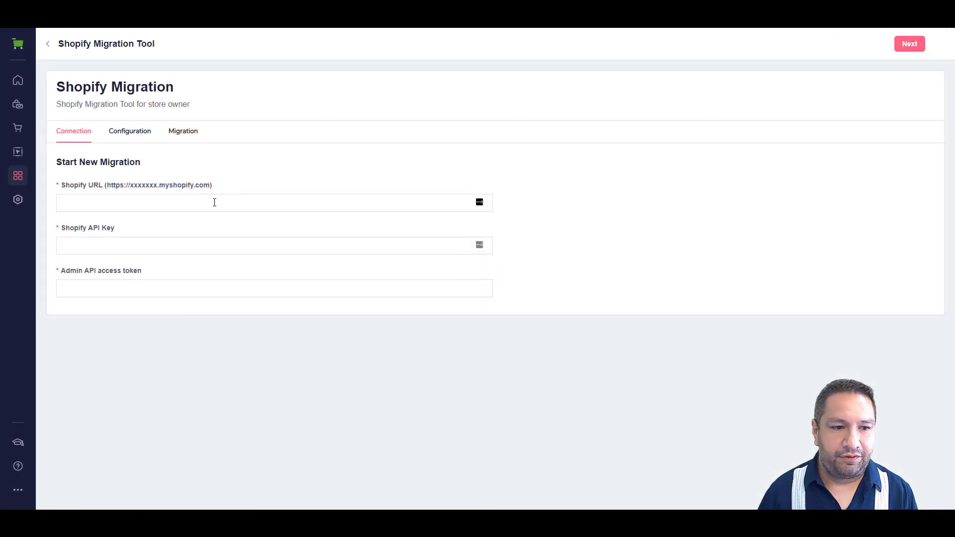
{"action": "mouse_move", "coordinate": [679, 32]}
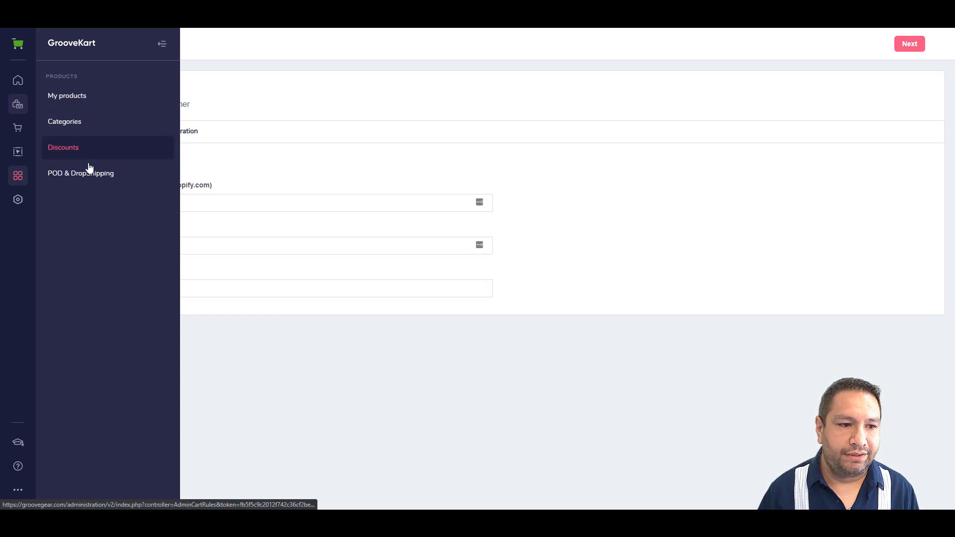
Step: Open Printful under POD & DropShipping and view its settings, listing the template Frank
{"action": "left_click", "coordinate": [80, 173]}
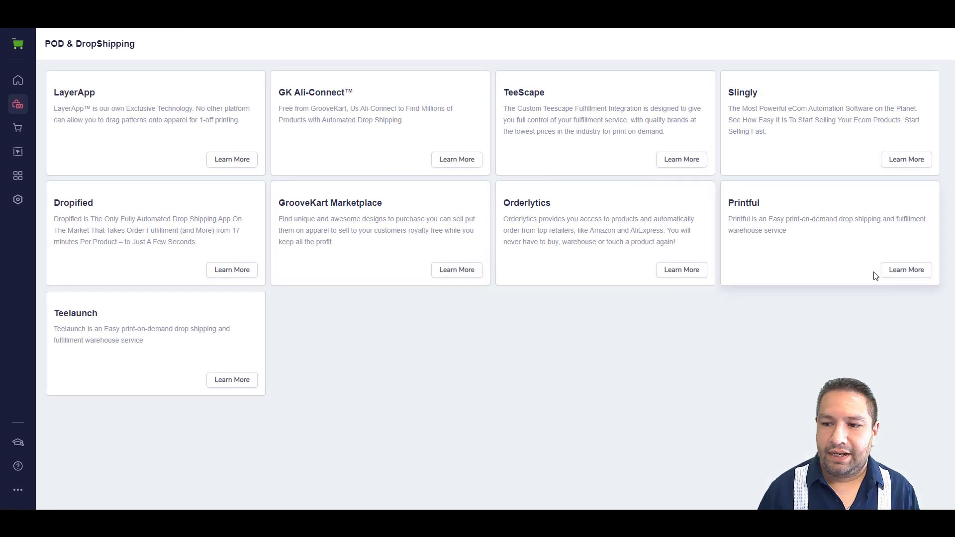
{"action": "left_click", "coordinate": [905, 269]}
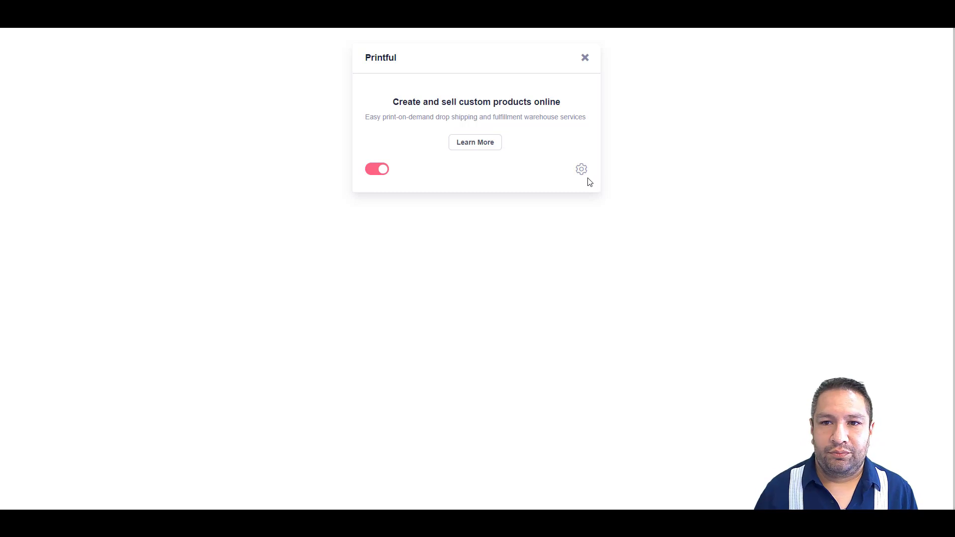
{"action": "left_click", "coordinate": [580, 169]}
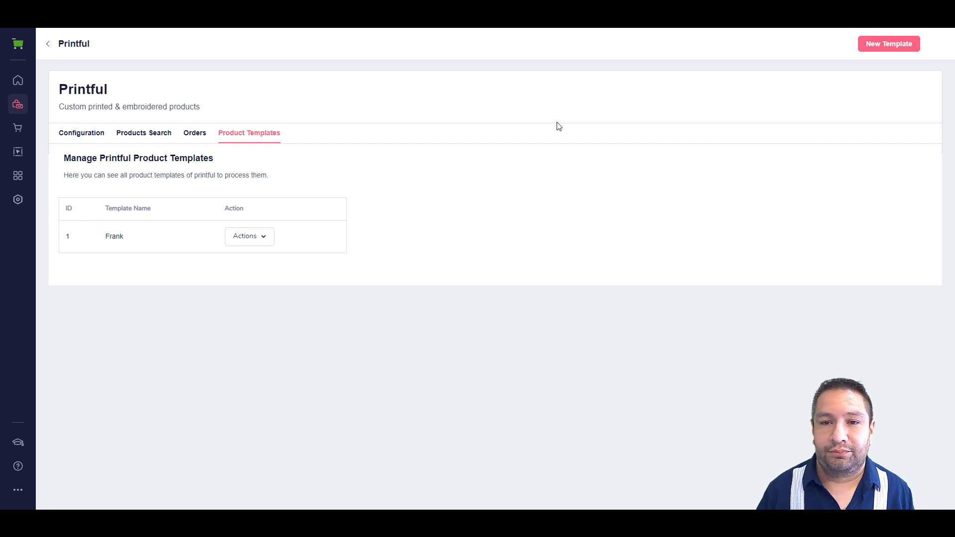
{"action": "mouse_move", "coordinate": [877, 49]}
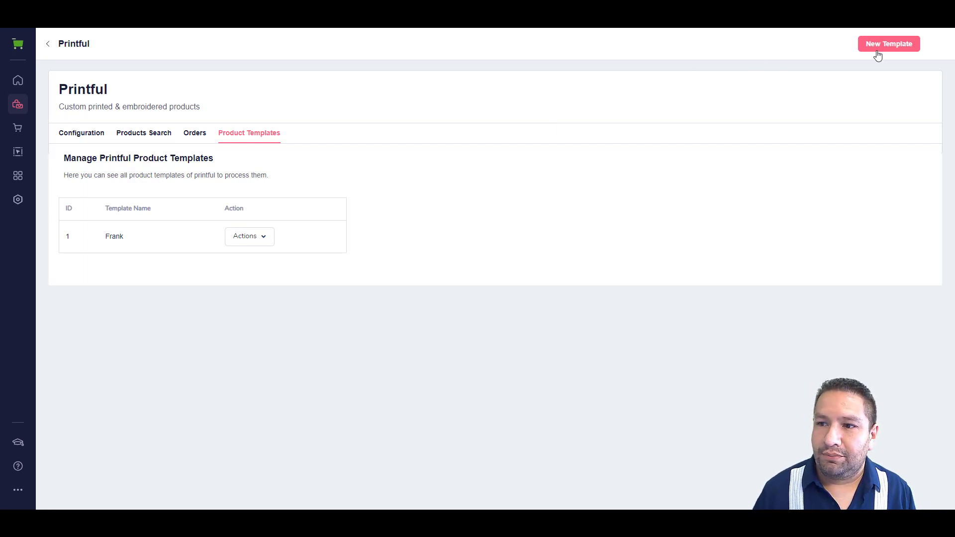
{"action": "mouse_move", "coordinate": [613, 120]}
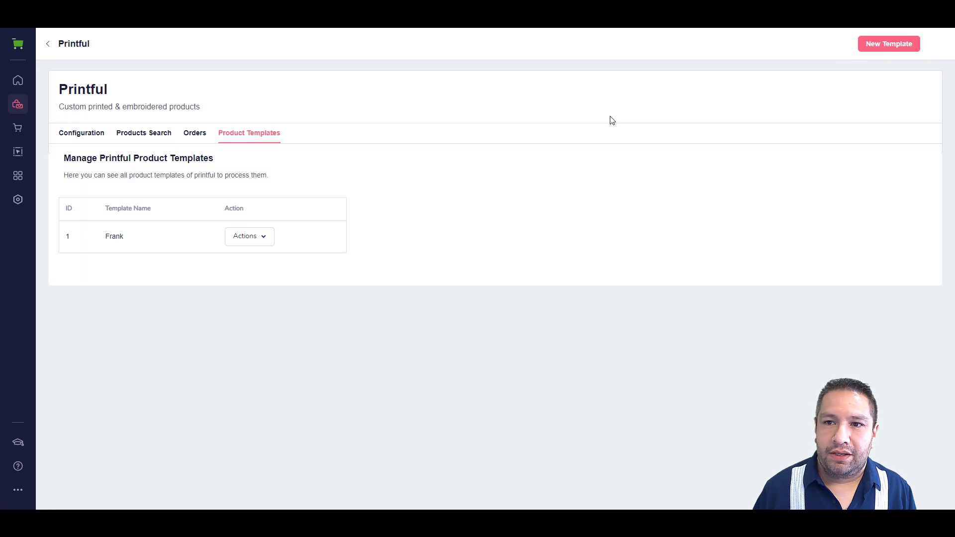
Step: Start a New Template and scroll through the blank Add Template form
{"action": "left_click", "coordinate": [887, 43]}
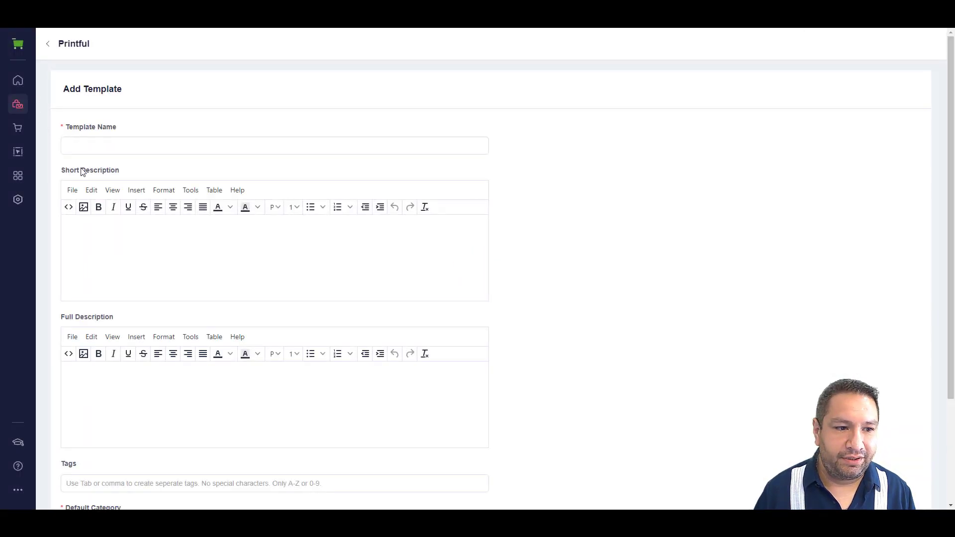
{"action": "scroll", "scroll_direction": "down", "scroll_amount": 3}
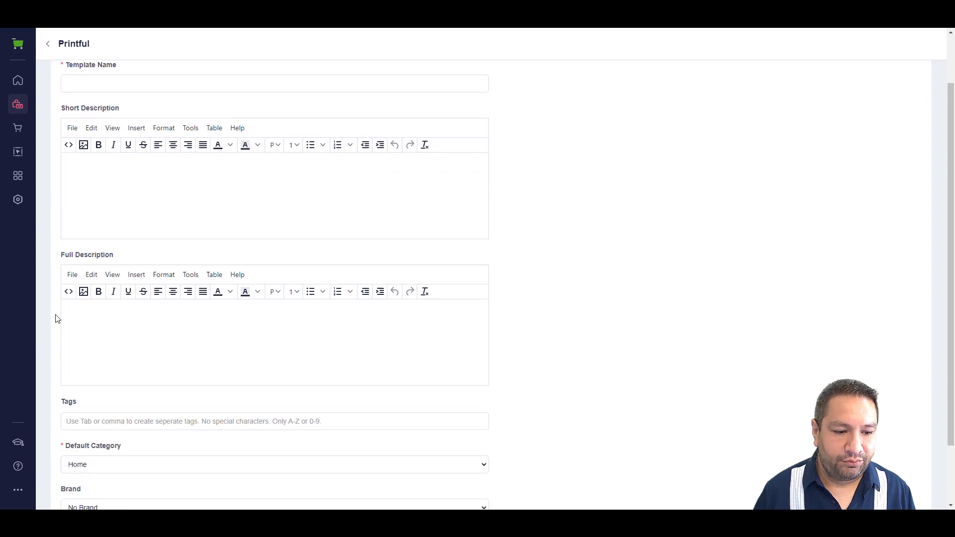
{"action": "scroll", "scroll_direction": "down", "scroll_amount": 3}
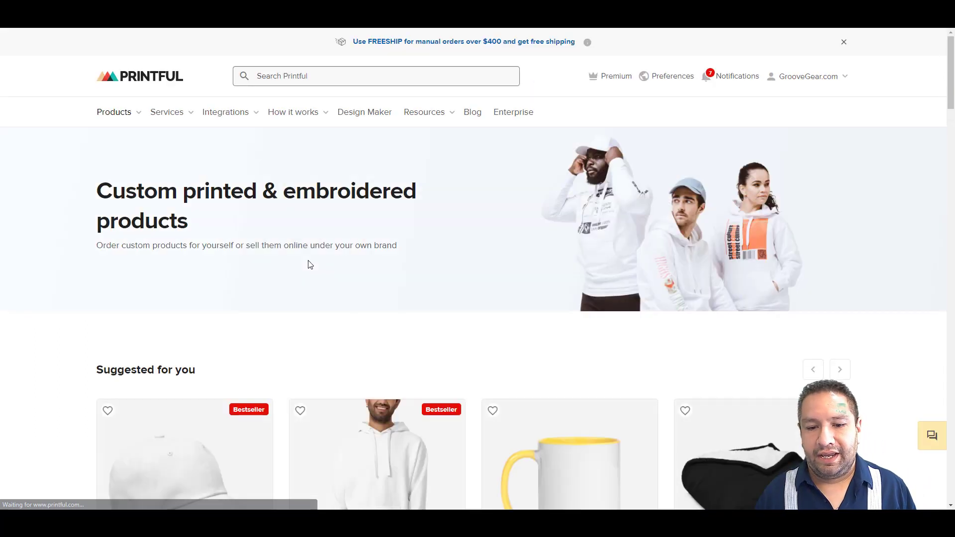
Step: Copy the 'Unisex Premium Hoodie | Cotton Heritage M2580' title from its Printful page
{"action": "scroll", "scroll_direction": "down", "scroll_amount": 3}
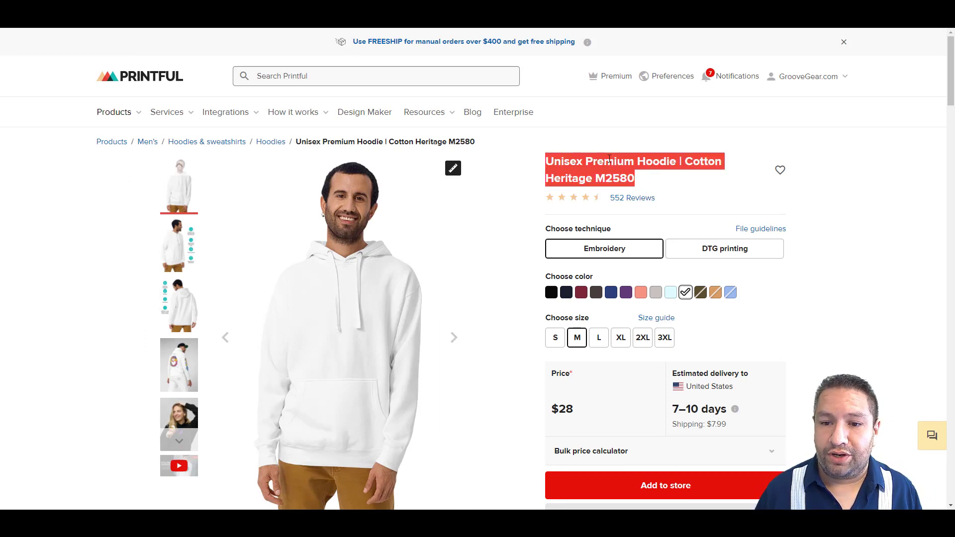
{"action": "right_click", "coordinate": [609, 160]}
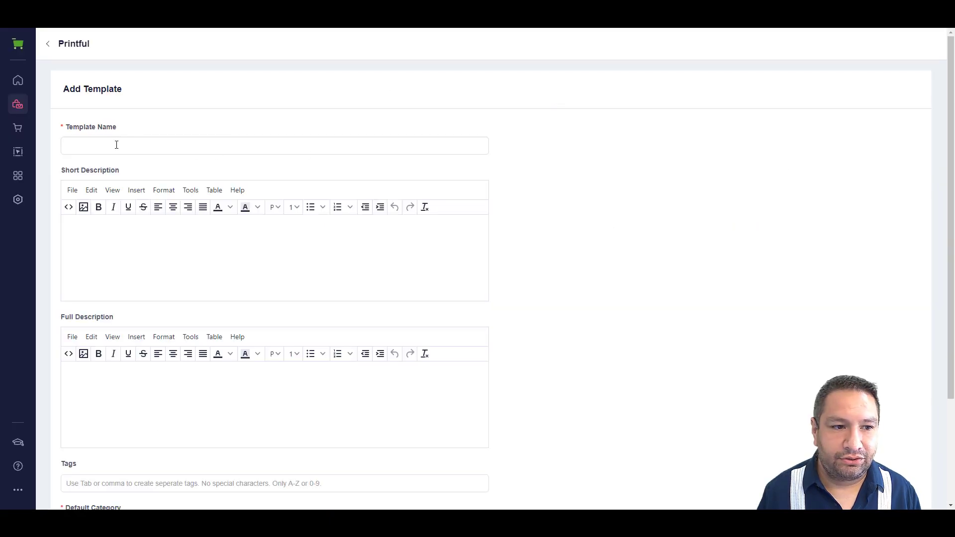
Step: Paste the hoodie title as Template Name and type a bold gift-themed short description
{"action": "right_click", "coordinate": [116, 144]}
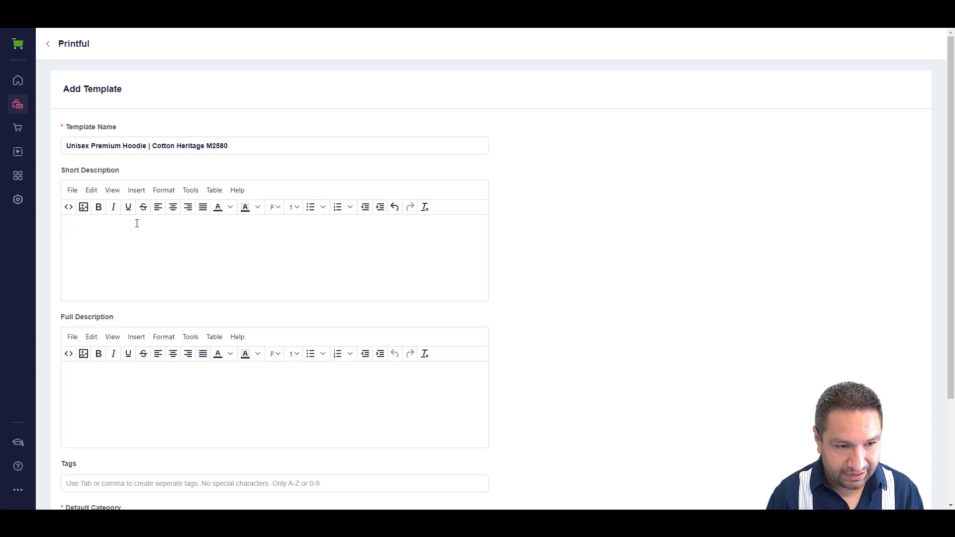
{"action": "type", "text": "TRh"}
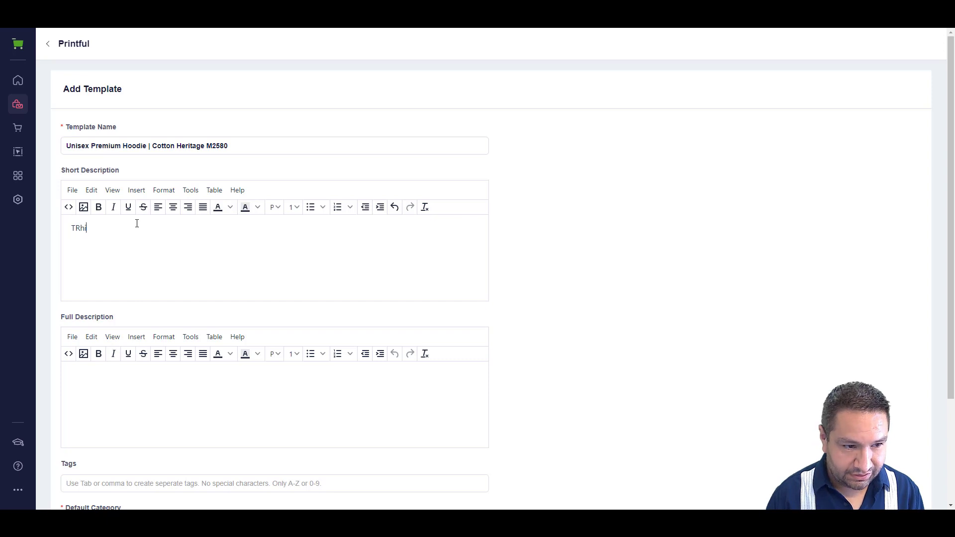
{"action": "type", "text": "This Hoode mak"}
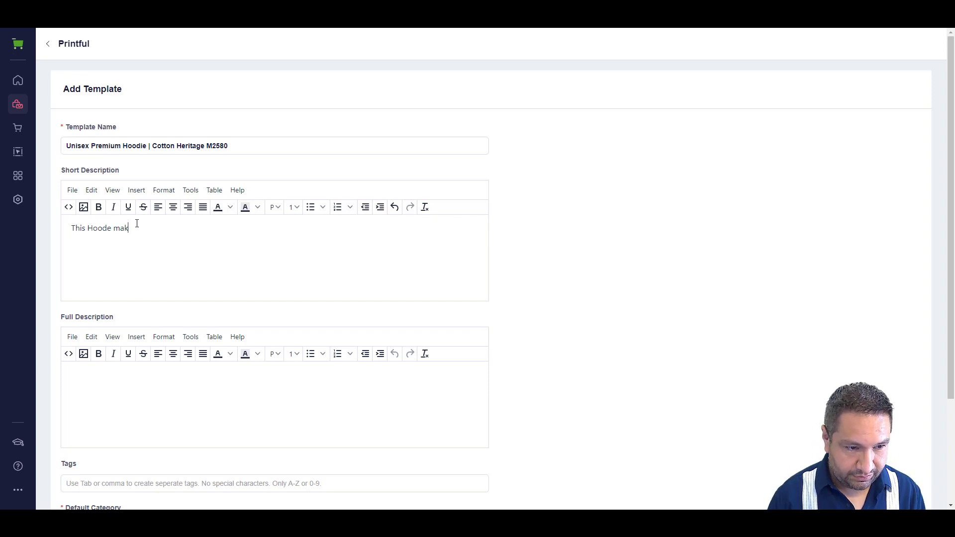
{"action": "type", "text": "es a great gi"}
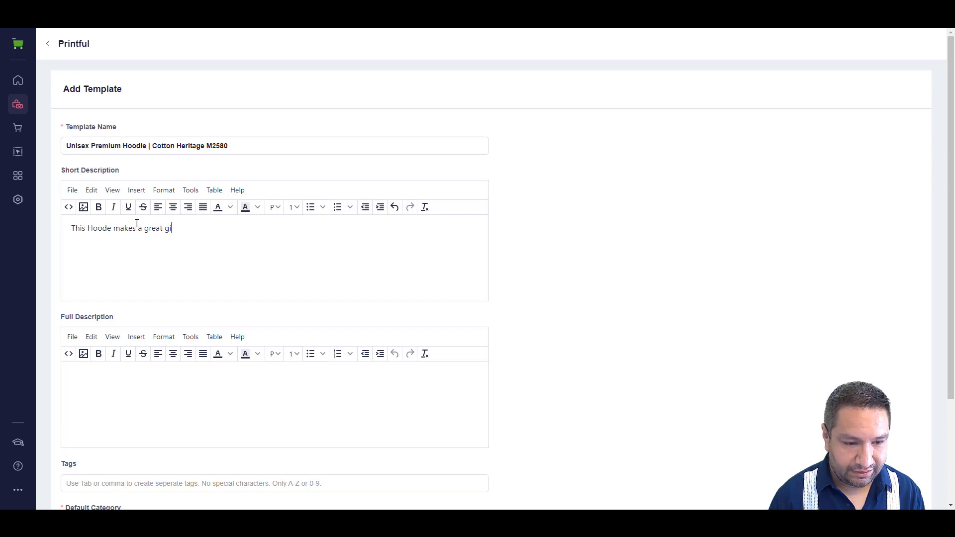
{"action": "type", "text": "ft for you o"}
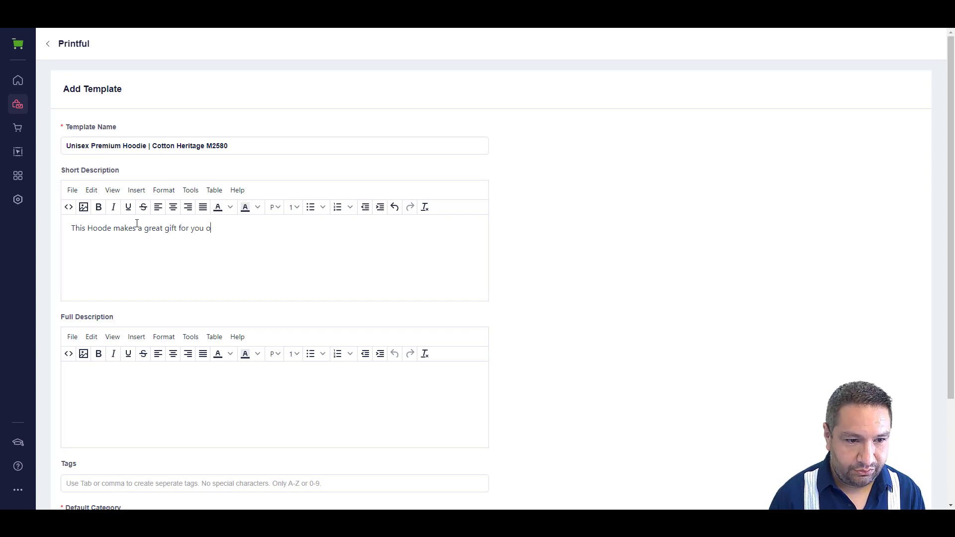
{"action": "type", "text": "r someone you love!"}
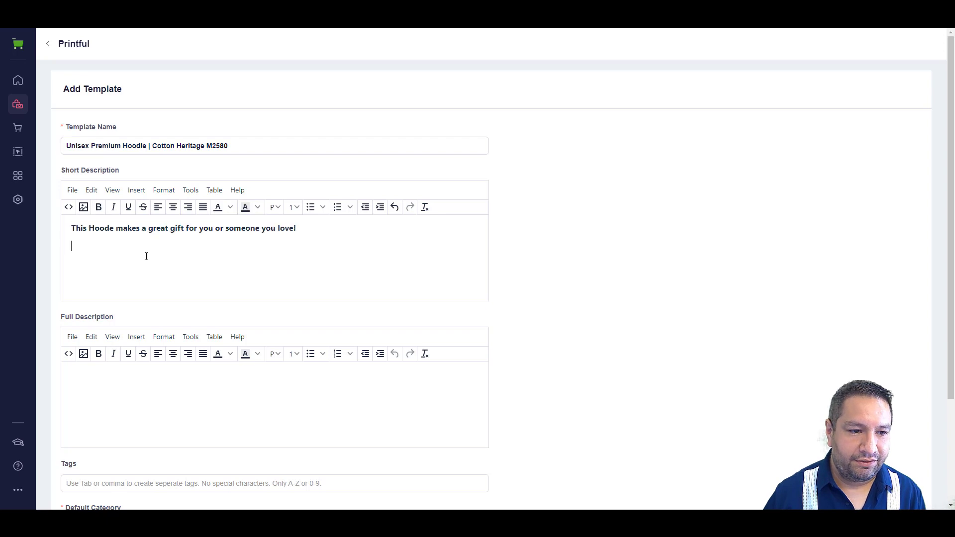
Step: Make the short description begin with 'Our Unisex'
{"action": "left_click", "coordinate": [98, 207]}
{"action": "type", "text": "i"}
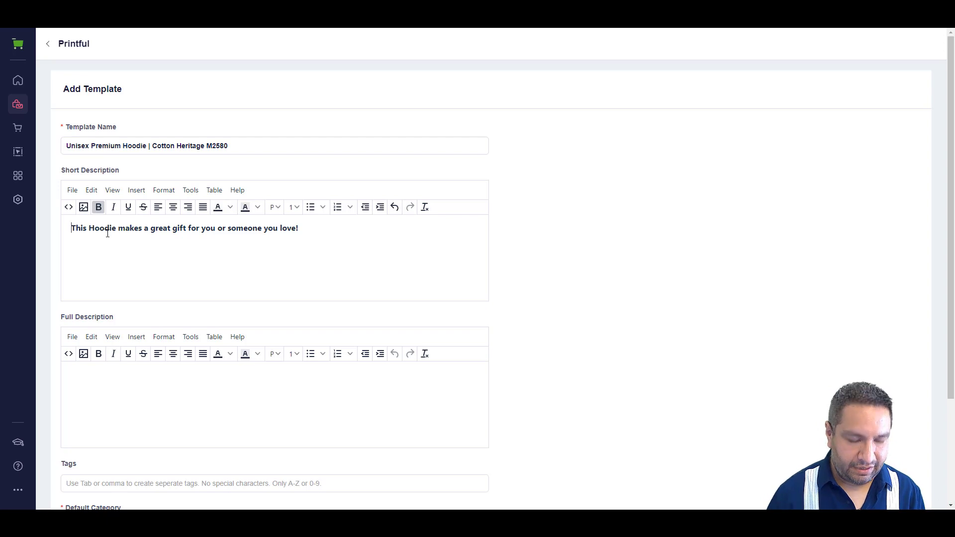
{"action": "type", "text": "Our"}
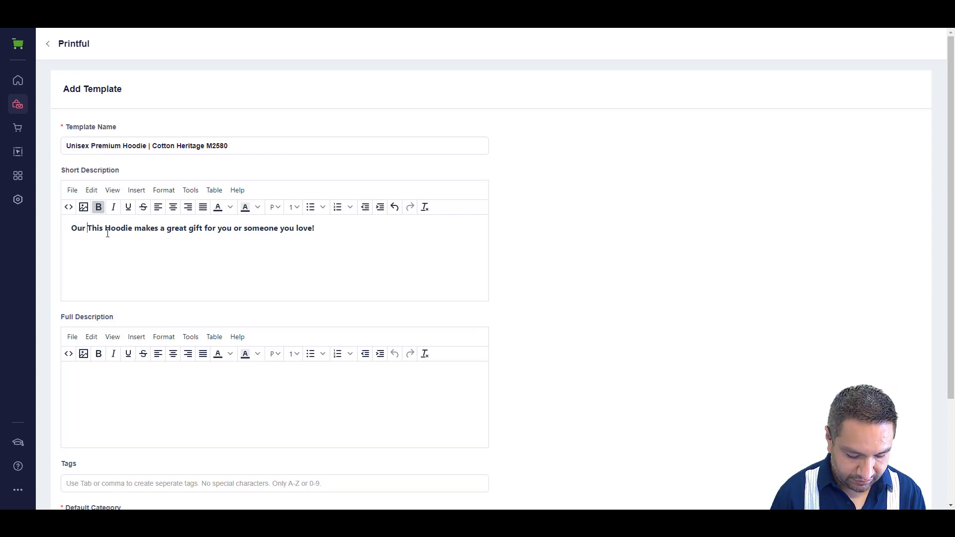
{"action": "type", "text": "Unisex"}
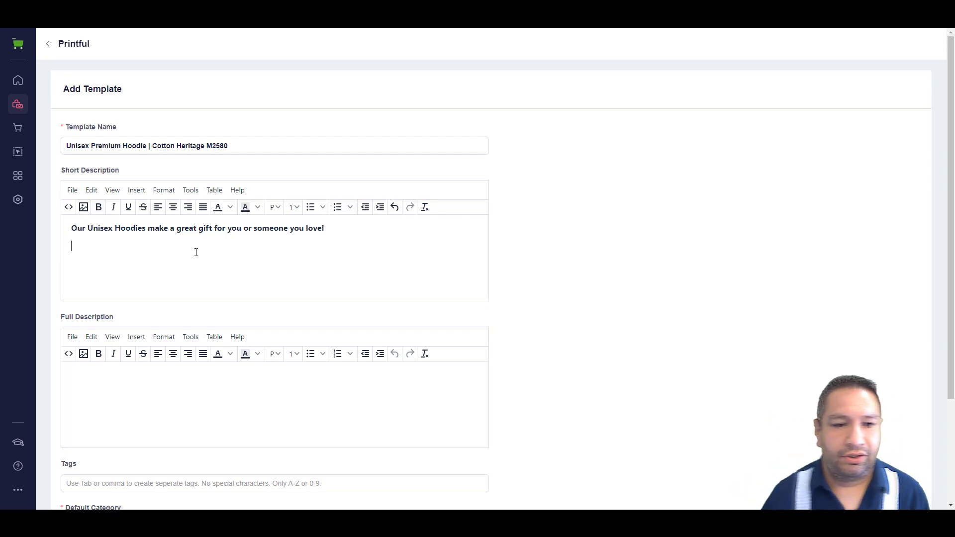
{"action": "scroll", "scroll_direction": "down", "scroll_amount": 3}
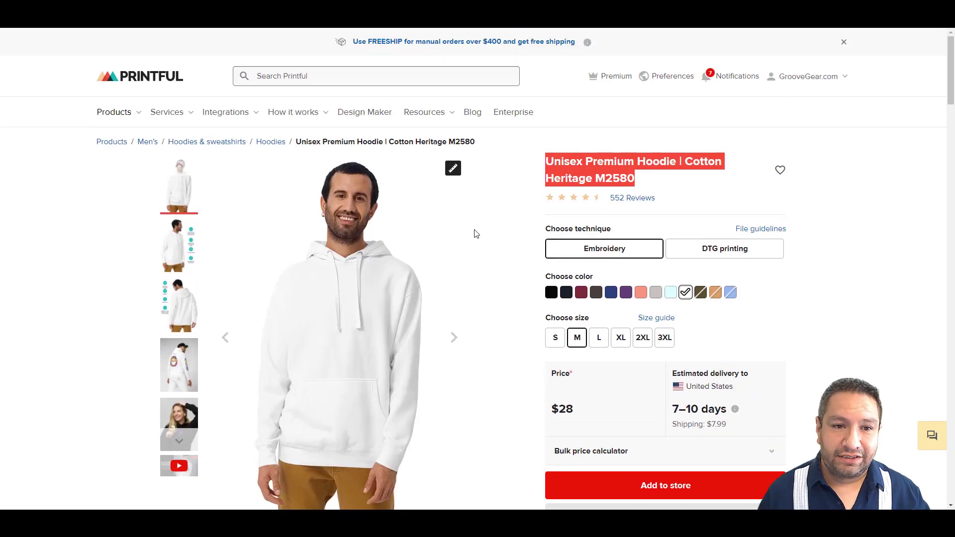
Step: Select the hoodie's description paragraph and feature bullets on Printful's page
{"action": "scroll", "scroll_direction": "down", "scroll_amount": 3}
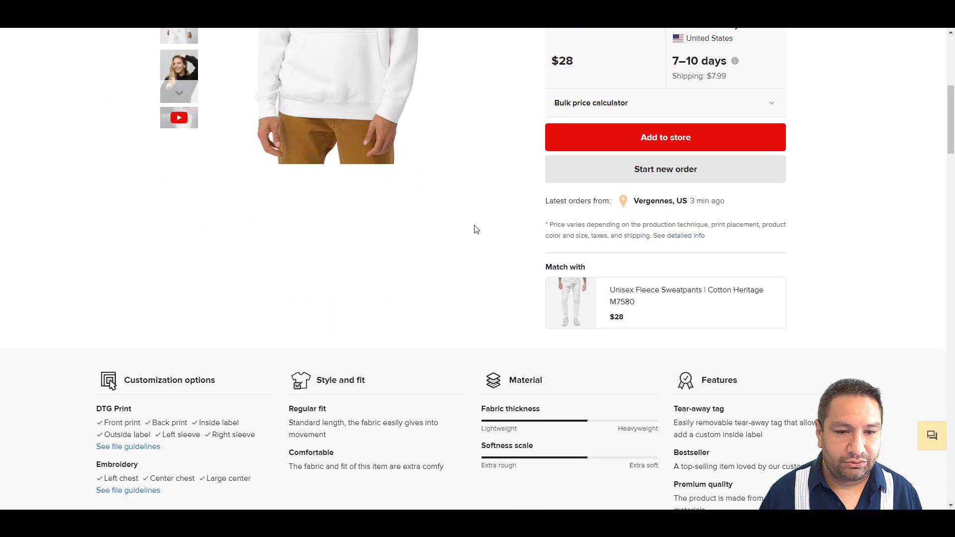
{"action": "scroll", "scroll_direction": "up", "scroll_amount": 3}
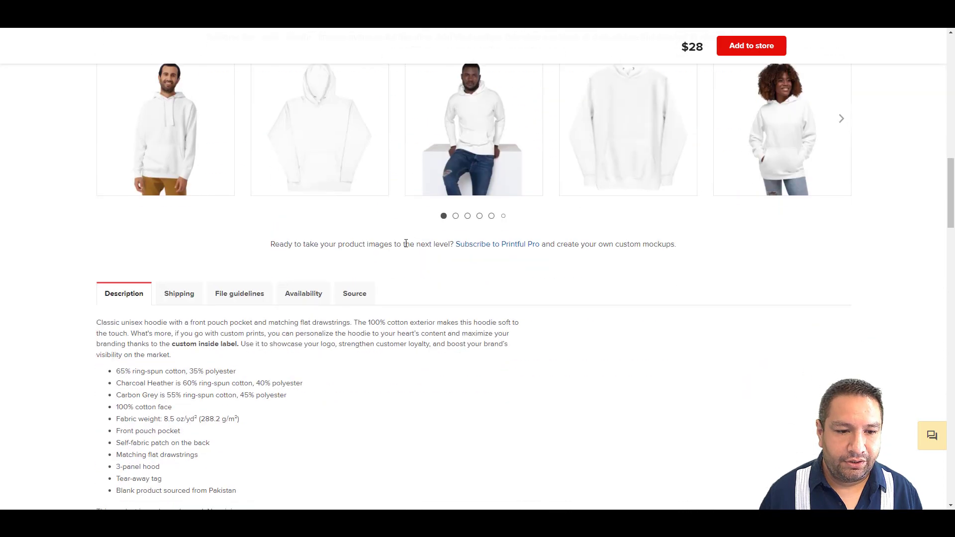
{"action": "scroll", "scroll_direction": "down", "scroll_amount": 3}
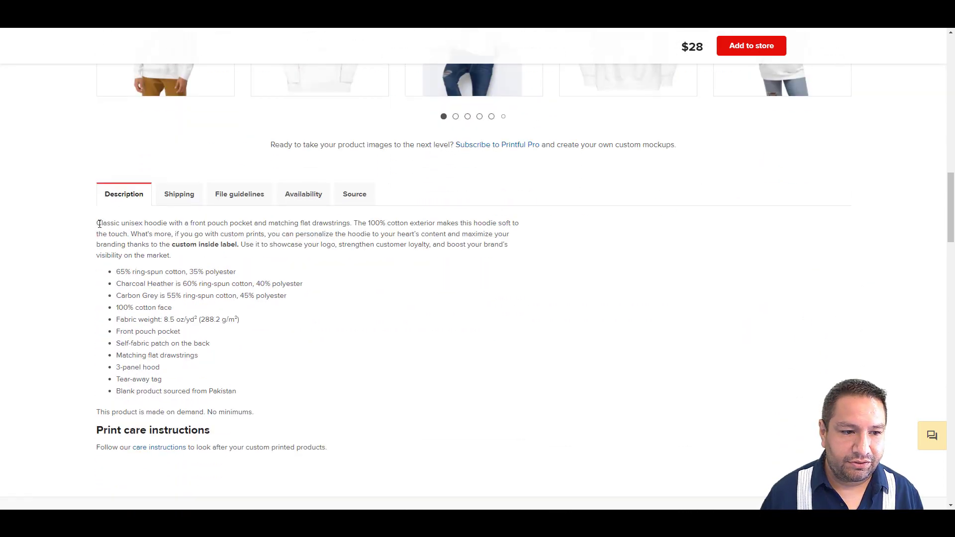
{"action": "double_click", "coordinate": [98, 222]}
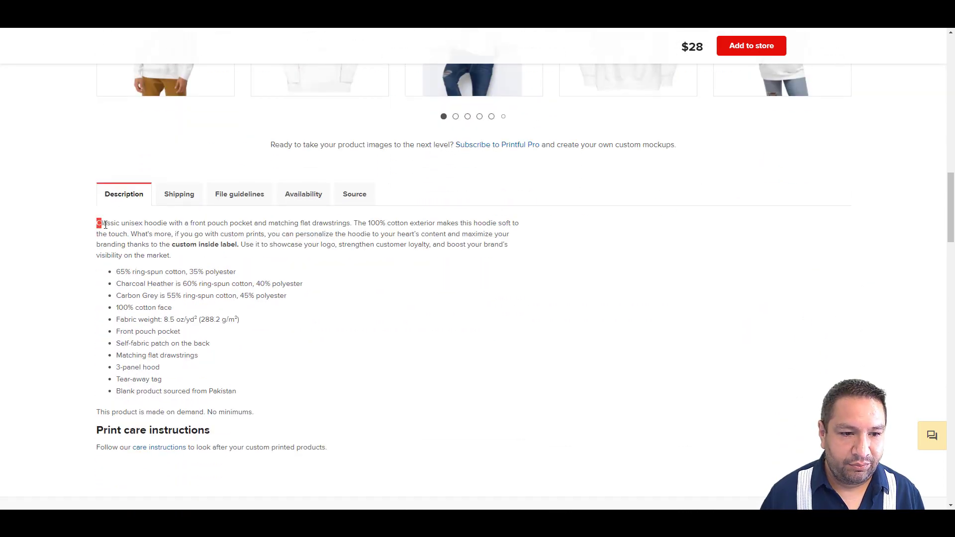
{"action": "left_click_drag", "start_coordinate": [97, 222], "coordinate": [214, 367]}
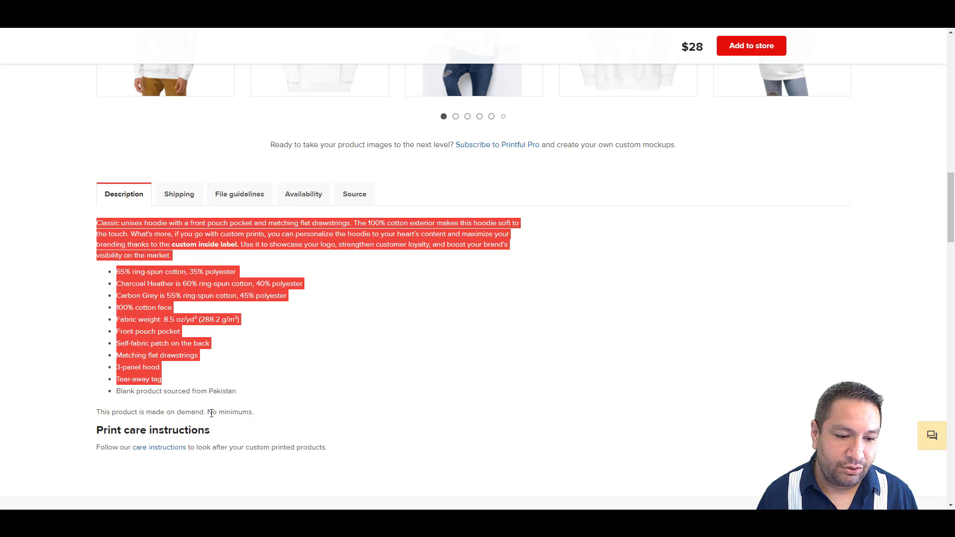
{"action": "mouse_move", "coordinate": [246, 242]}
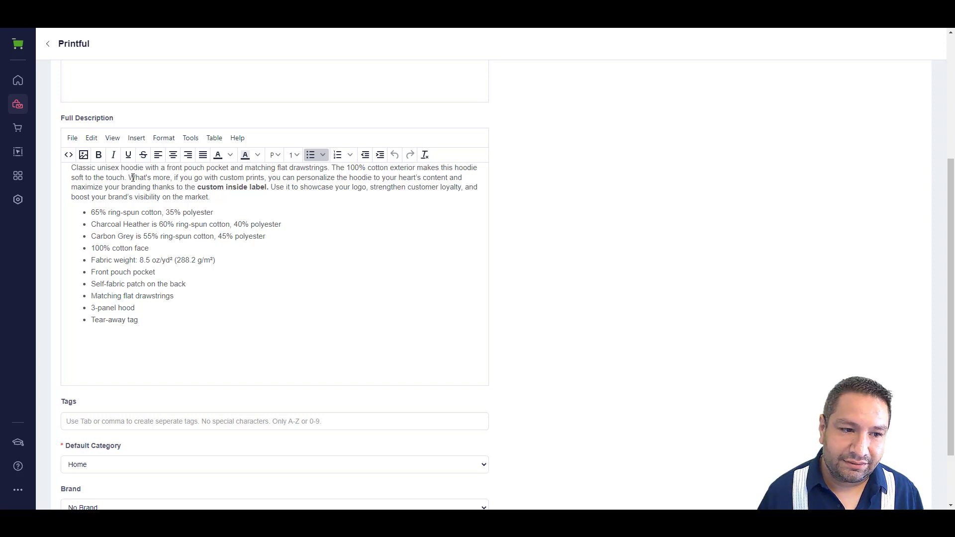
Step: Delete the custom-print and logo-promotion sentences from the full description
{"action": "left_click_drag", "start_coordinate": [128, 177], "coordinate": [268, 186]}
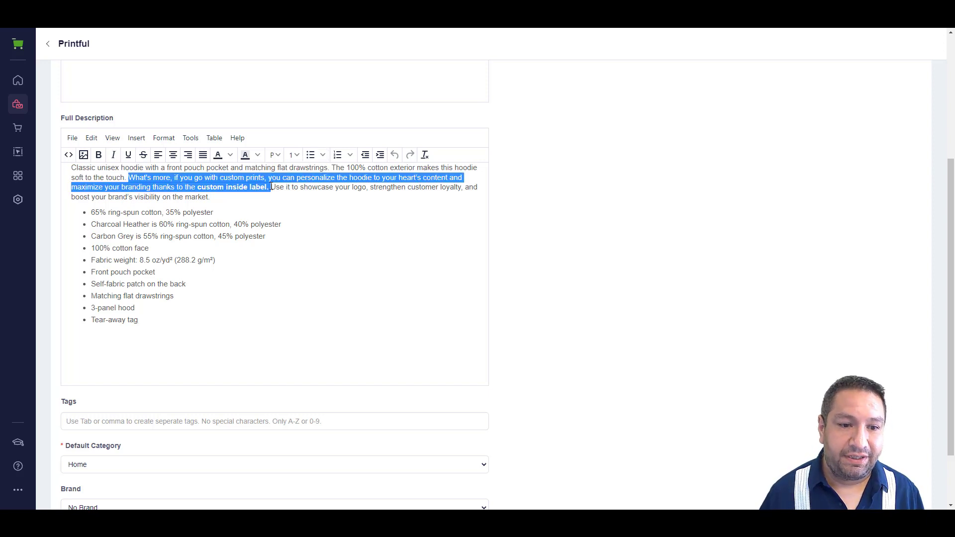
{"action": "key", "text": "delete"}
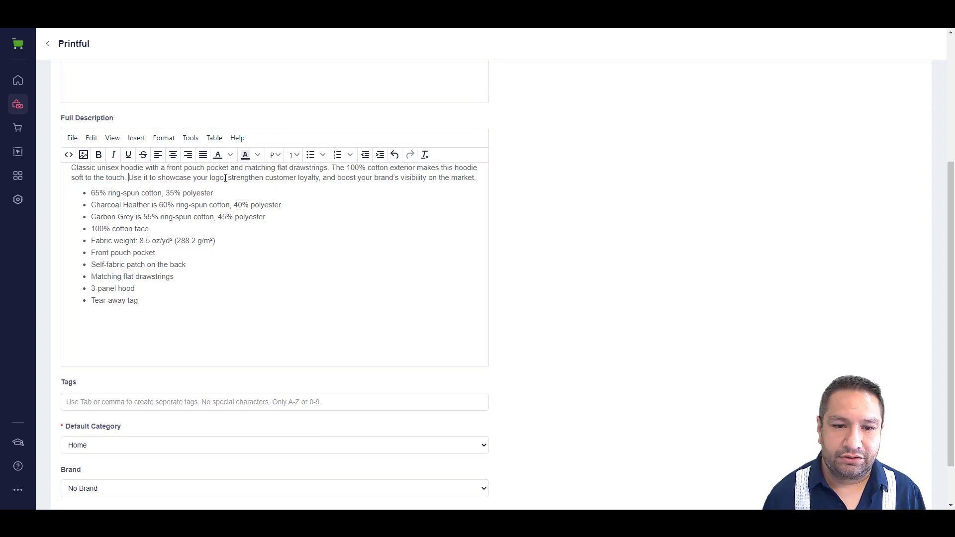
{"action": "left_click_drag", "start_coordinate": [128, 177], "coordinate": [475, 177]}
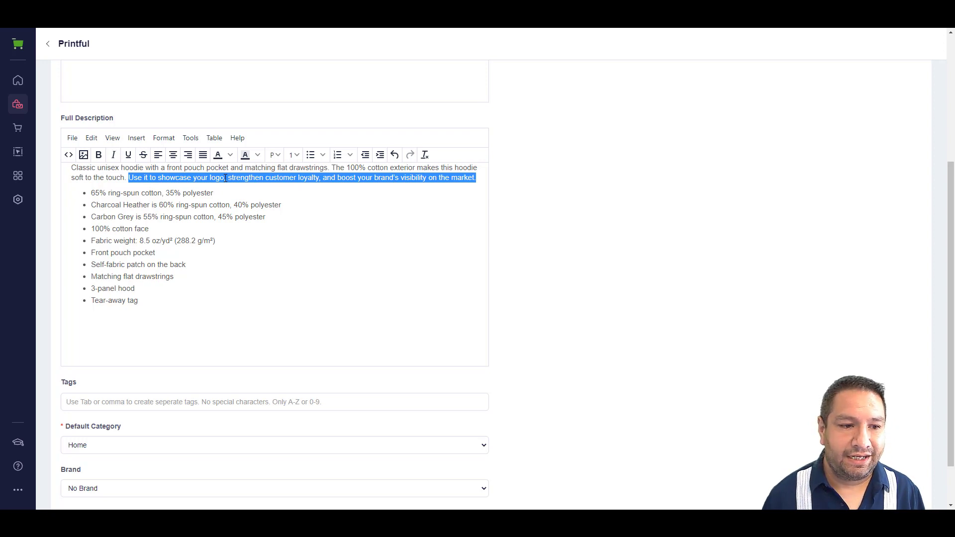
{"action": "key", "text": "Delete"}
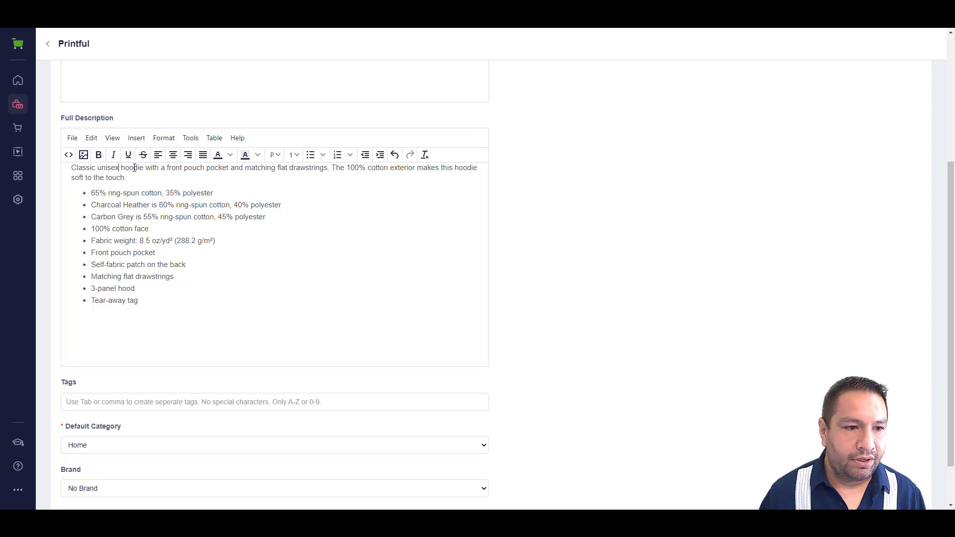
Step: Reword the opening to 'Our classic unisex hoodie has…' and append 'perfect to add to your collection!'
{"action": "type", "text": "Our c"}
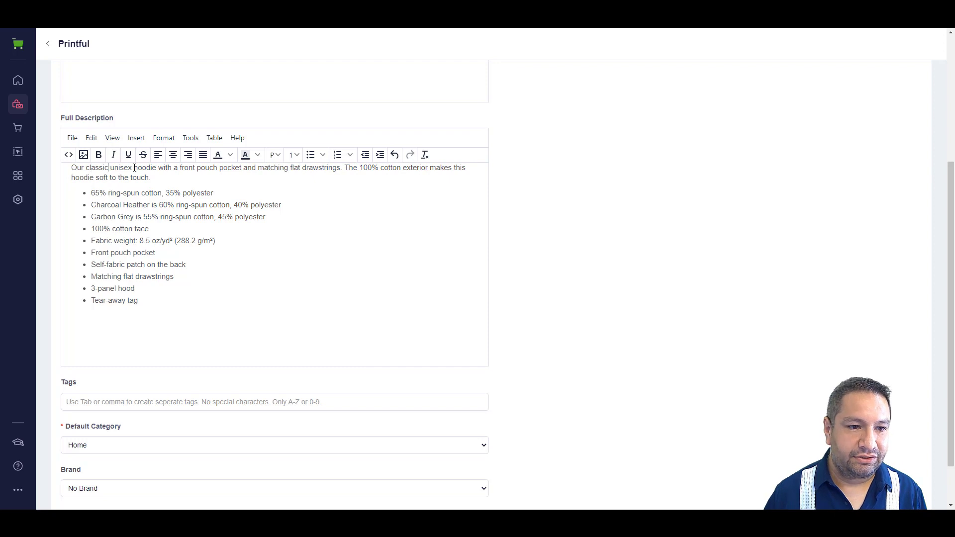
{"action": "type", "text": "has"}
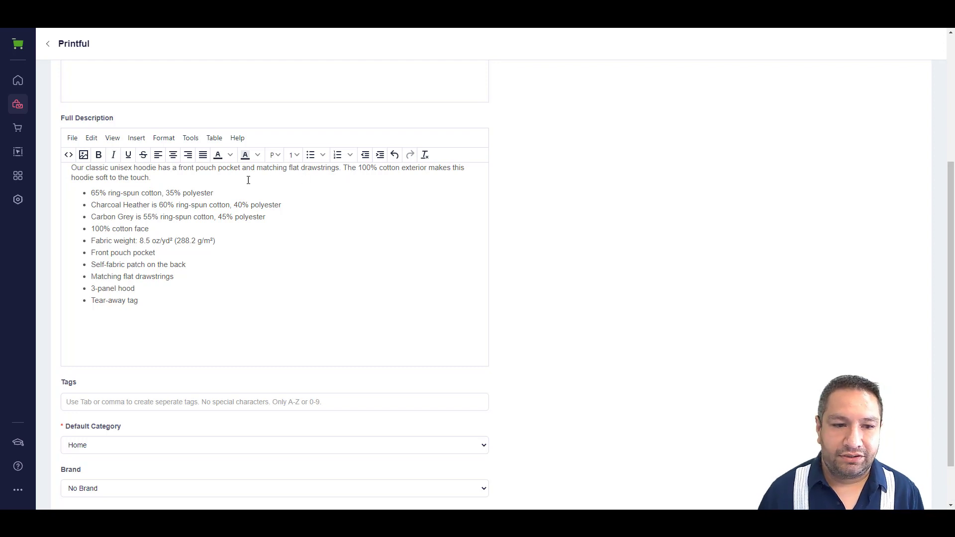
{"action": "left_click", "coordinate": [152, 177]}
{"action": "type", "text": " and is perfect f"}
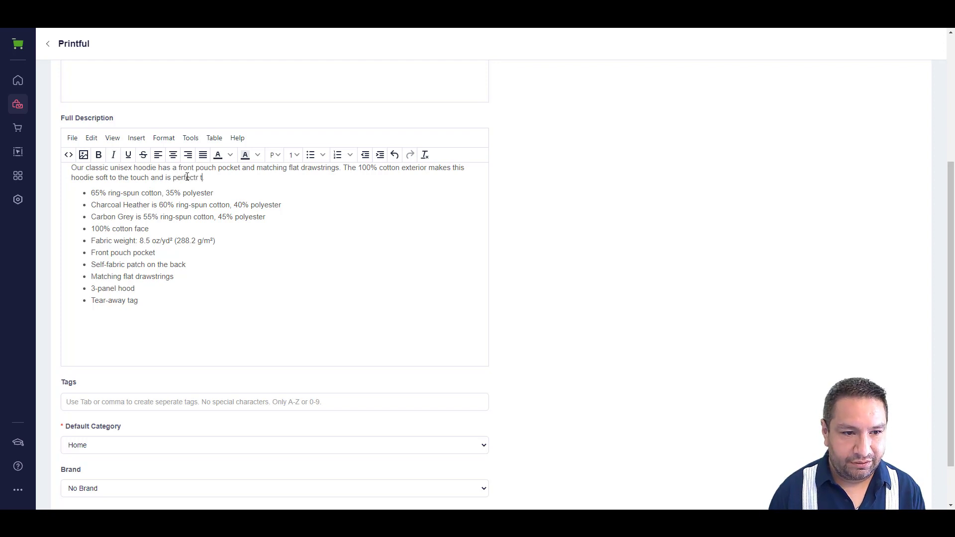
{"action": "type", "text": "to add to you"}
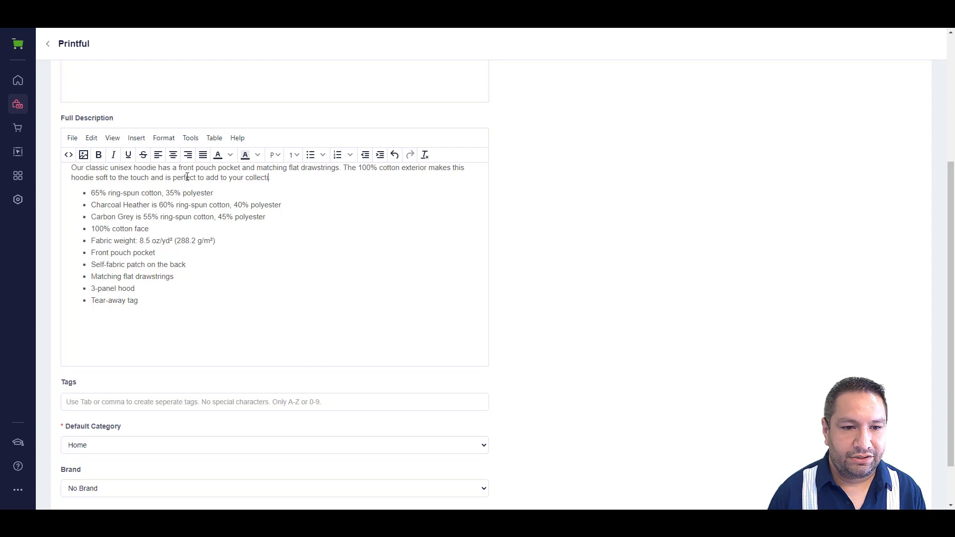
{"action": "type", "text": "on!"}
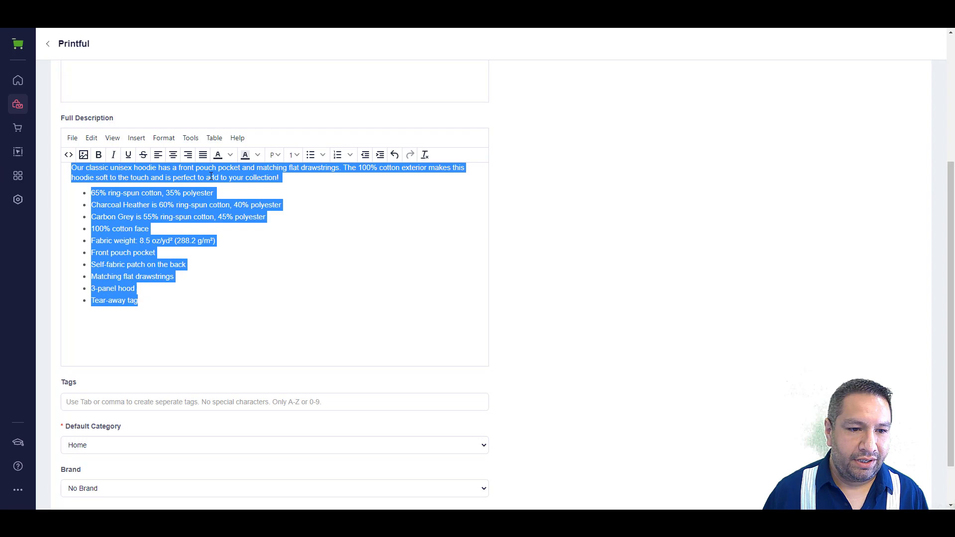
{"action": "left_click", "coordinate": [257, 154]}
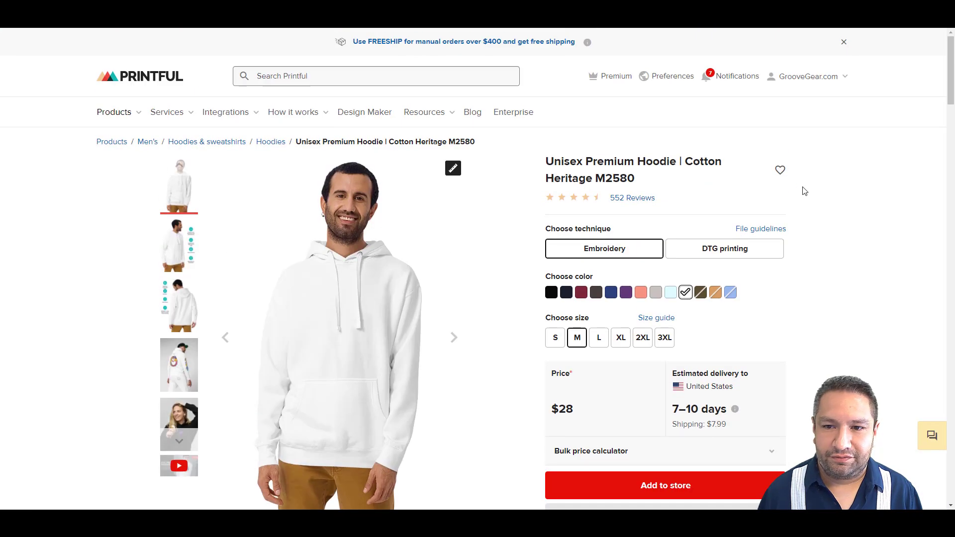
Step: Open the hoodie's Size guide and bring up the S–3XL length and chest size chart
{"action": "scroll", "scroll_direction": "down", "scroll_amount": 3}
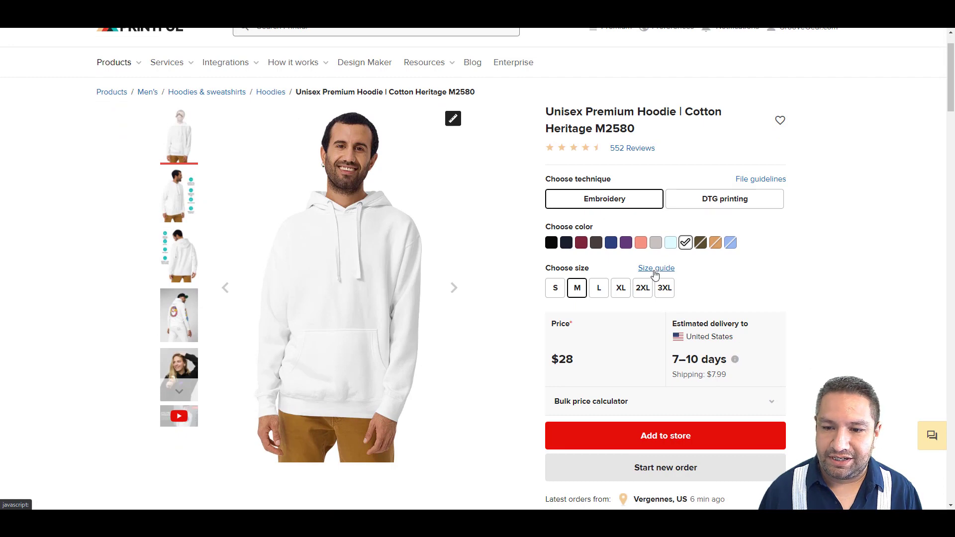
{"action": "left_click", "coordinate": [656, 268]}
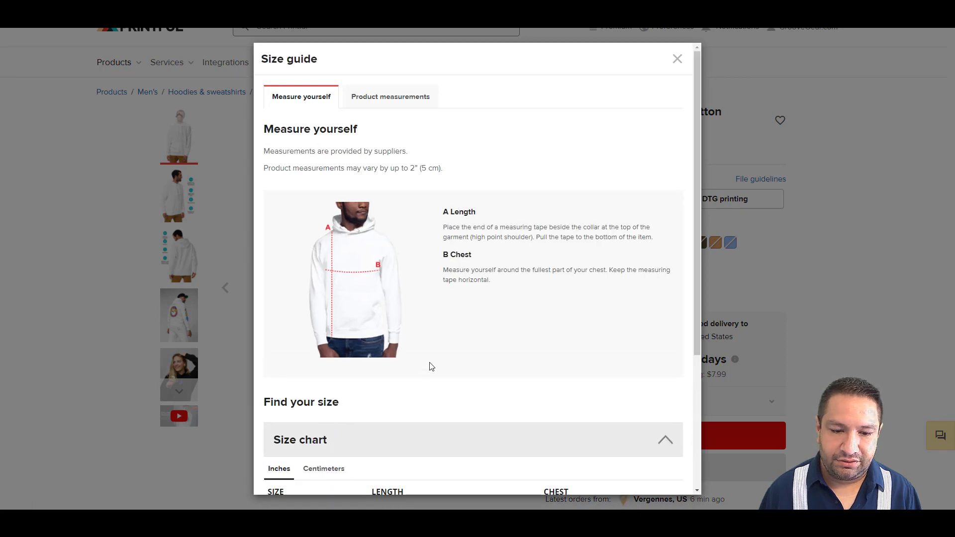
{"action": "scroll", "scroll_direction": "down", "scroll_amount": 3}
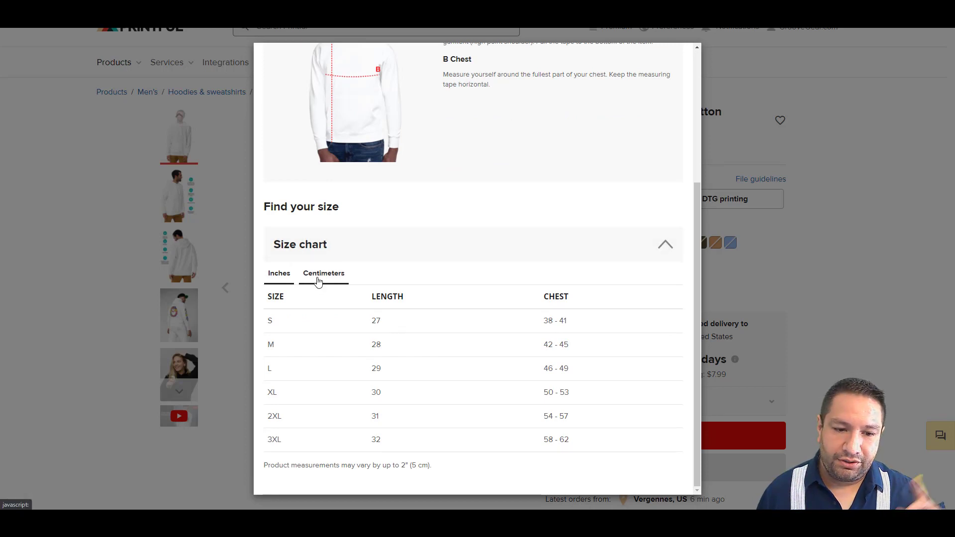
{"action": "left_click", "coordinate": [278, 273]}
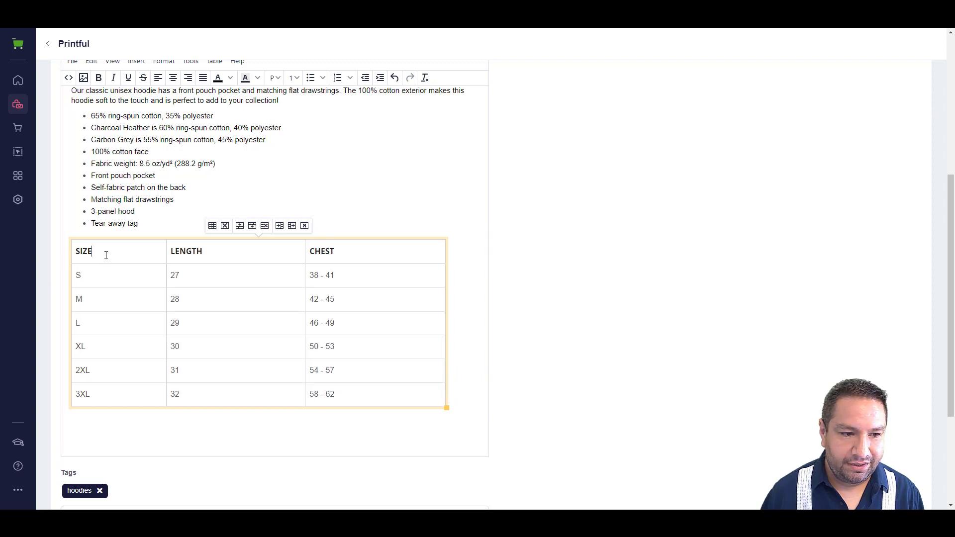
Step: Change the pasted size chart's first header to 'SIZE IN INCHES'
{"action": "type", "text": "IN"}
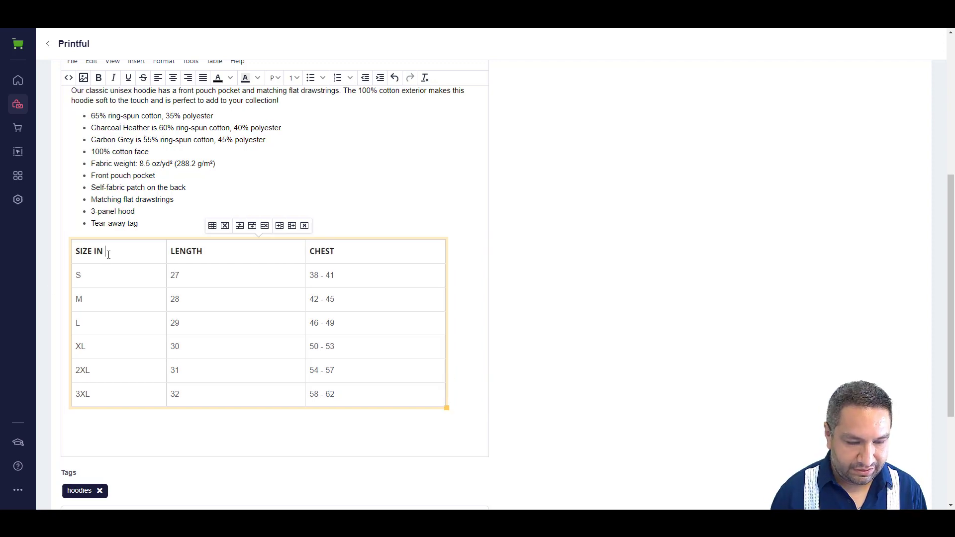
{"action": "type", "text": "INCHES"}
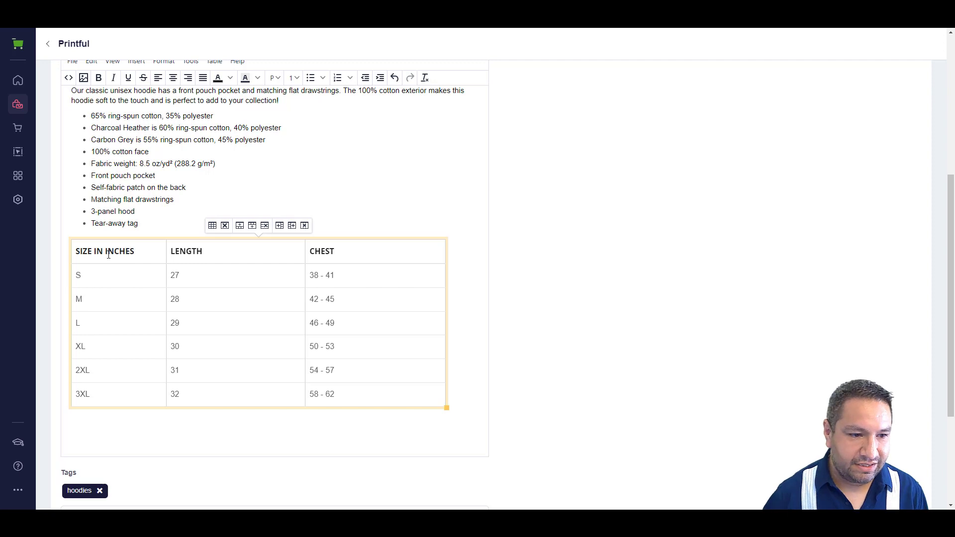
{"action": "left_click", "coordinate": [468, 284]}
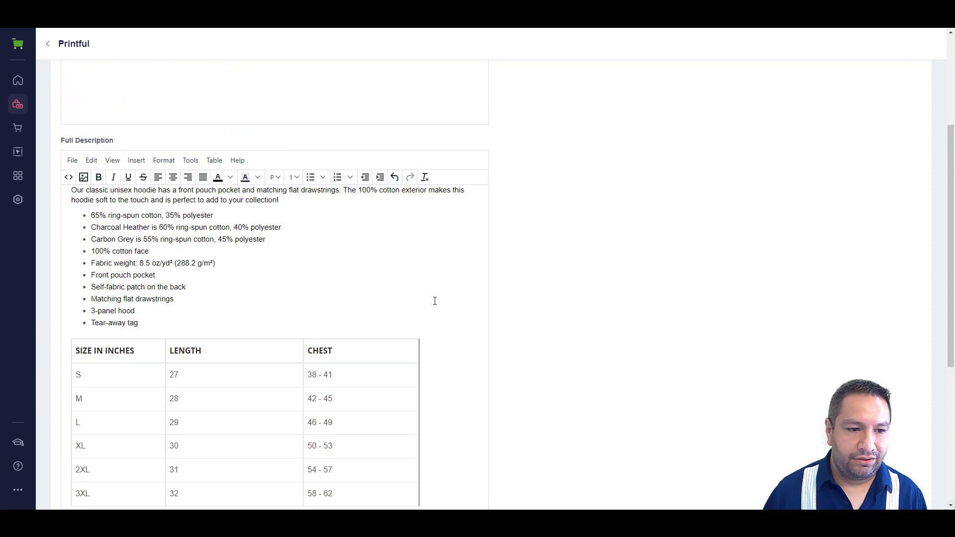
{"action": "scroll", "scroll_direction": "up", "scroll_amount": 3}
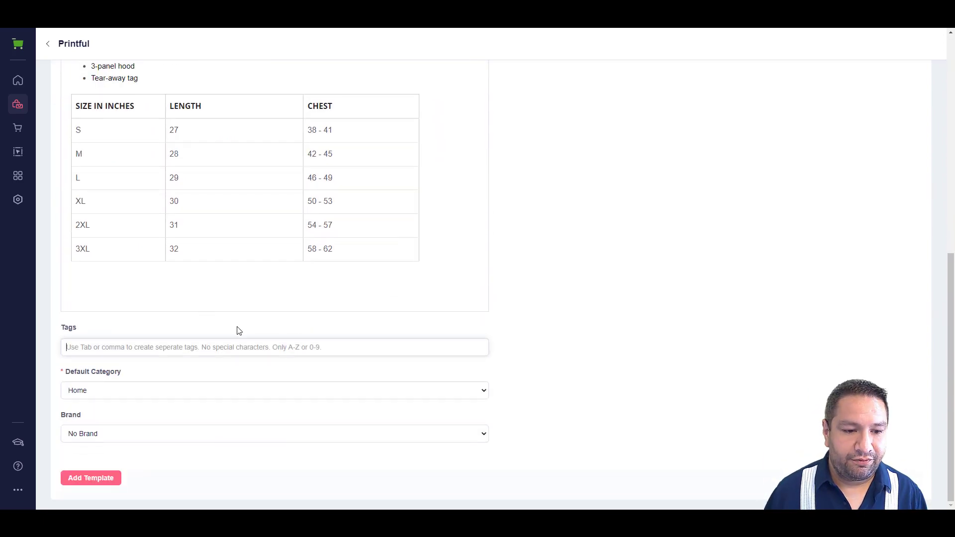
Step: Tag the template 'hoodie', keep No Brand, and save it with Add Template
{"action": "type", "text": "hoodies"}
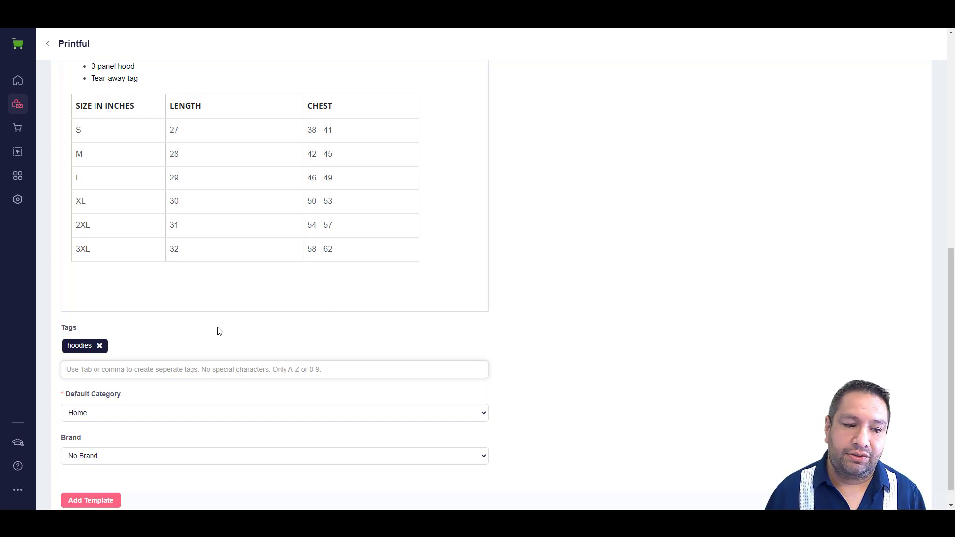
{"action": "scroll", "scroll_direction": "down", "scroll_amount": 3}
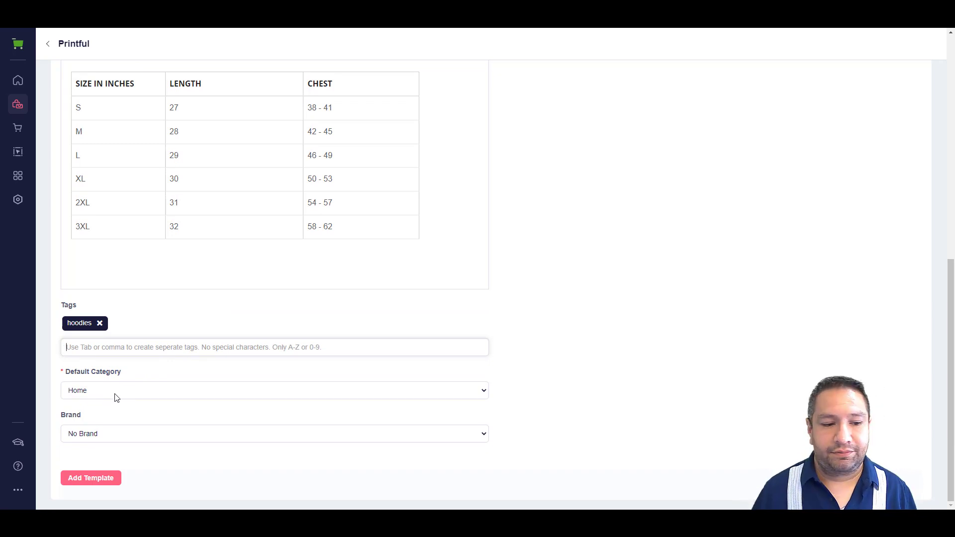
{"action": "mouse_move", "coordinate": [157, 422]}
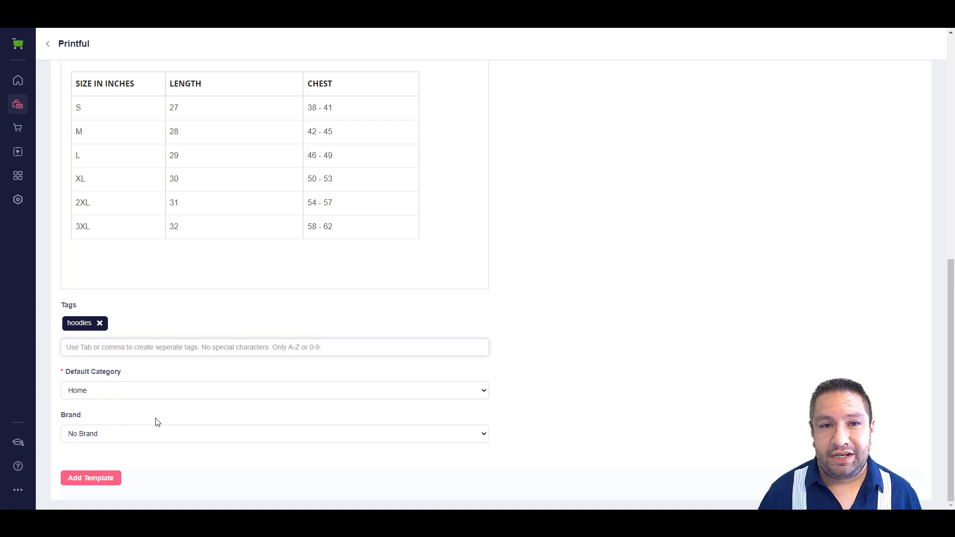
{"action": "left_click", "coordinate": [273, 433]}
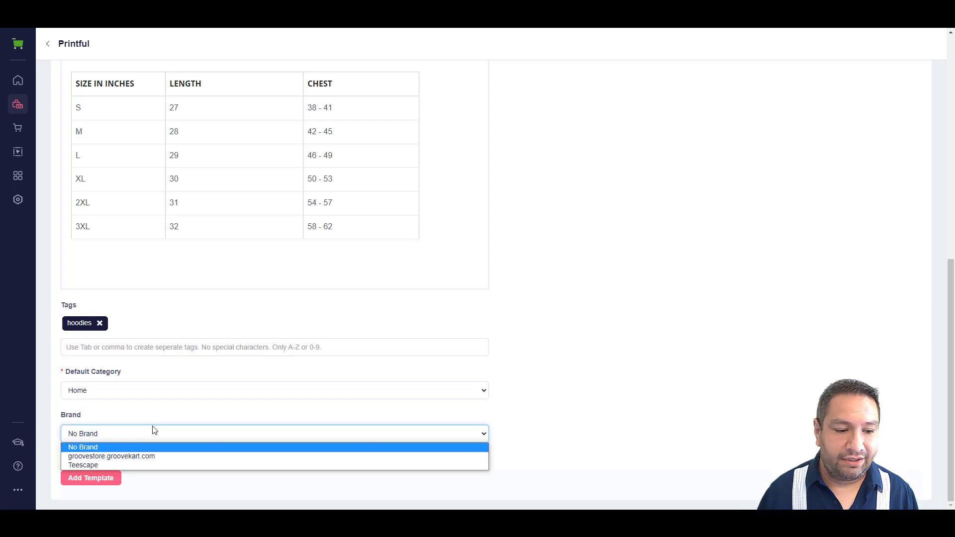
{"action": "left_click", "coordinate": [82, 446]}
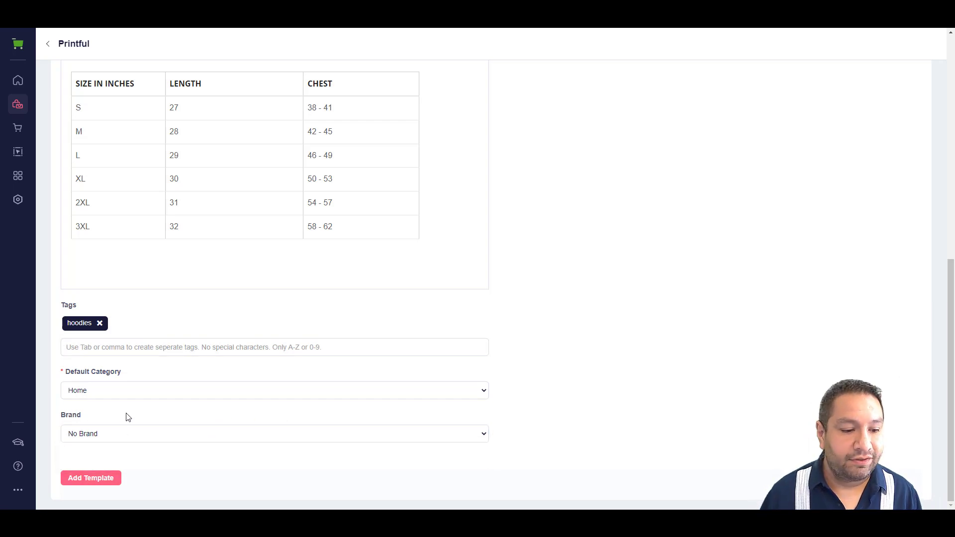
{"action": "mouse_move", "coordinate": [523, 321]}
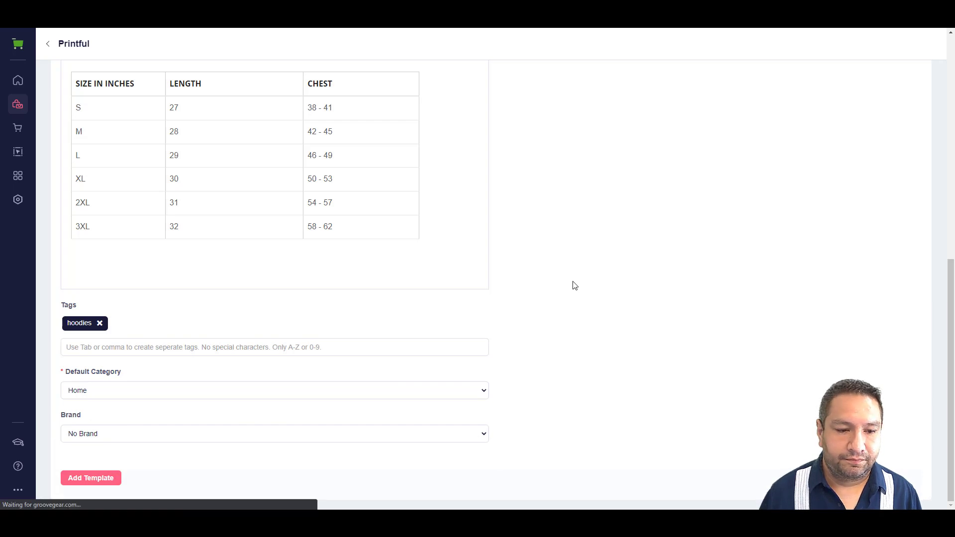
{"action": "left_click", "coordinate": [90, 478]}
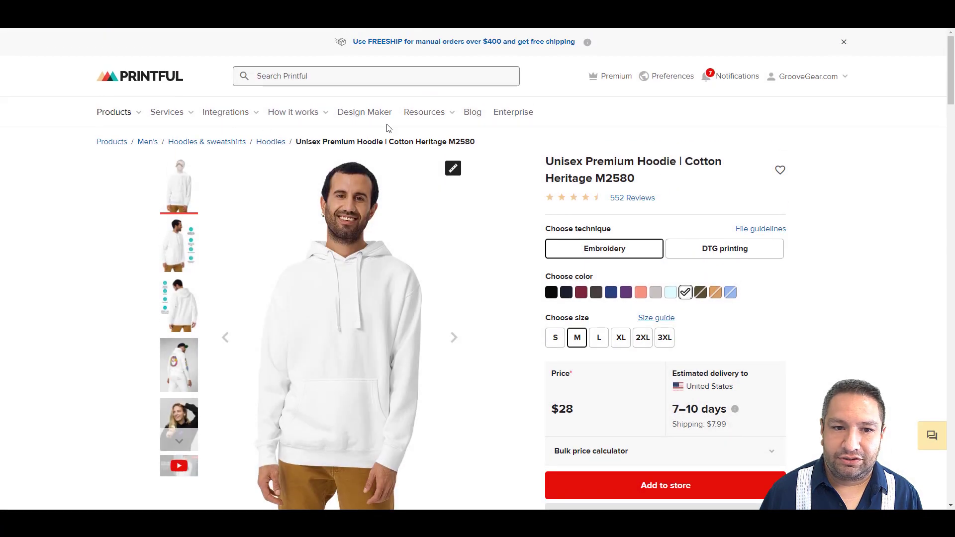
Step: From the Printful dashboard's Product templates, add the black dinosaur hoodie template to the store
{"action": "left_click", "coordinate": [807, 76]}
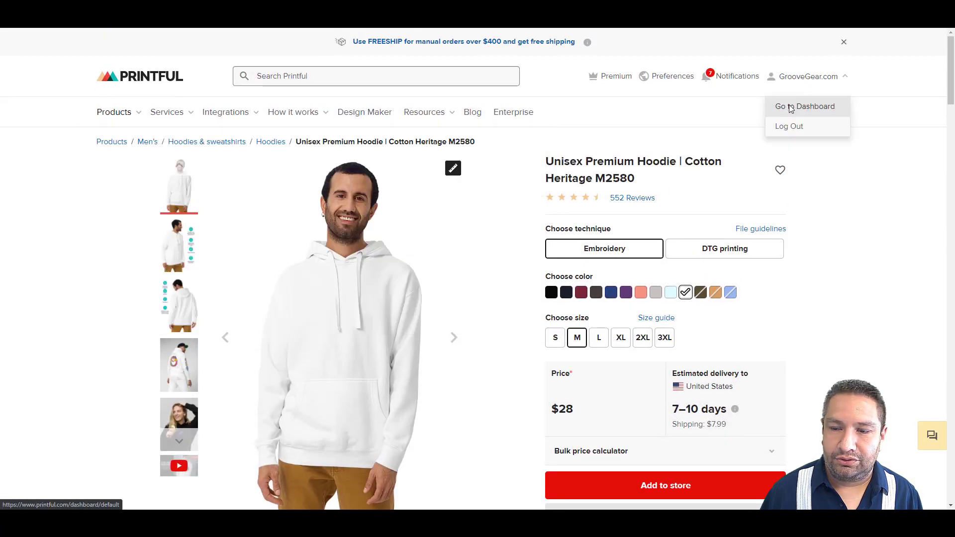
{"action": "left_click", "coordinate": [804, 106]}
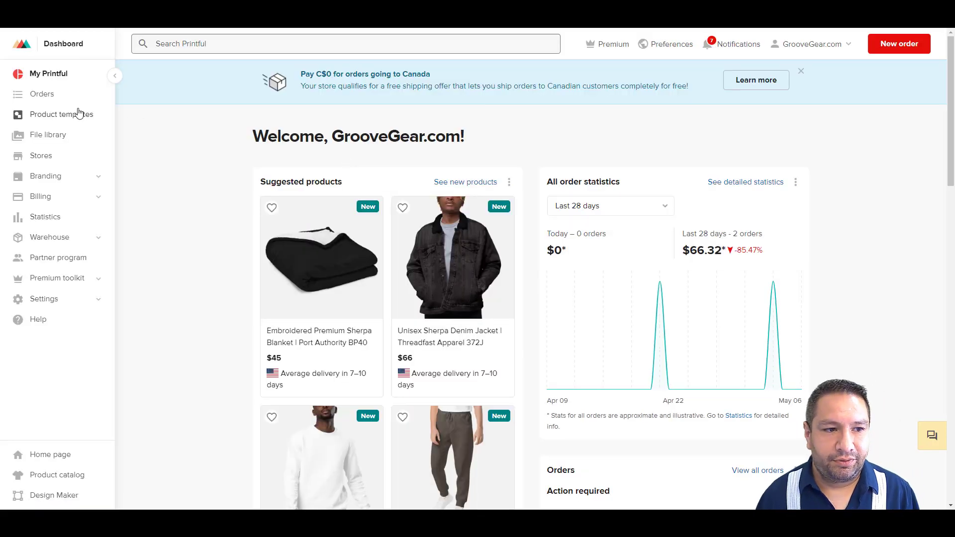
{"action": "left_click", "coordinate": [62, 114]}
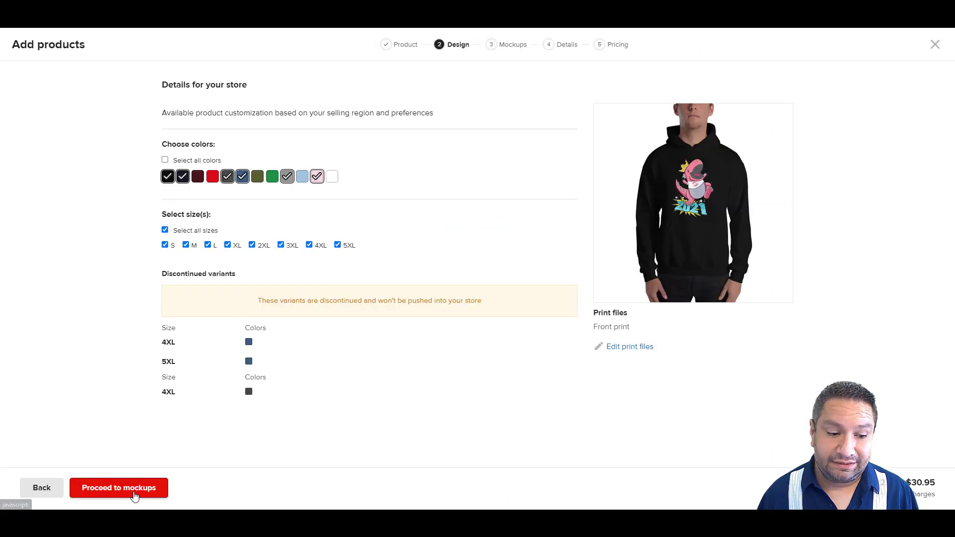
{"action": "mouse_move", "coordinate": [420, 408]}
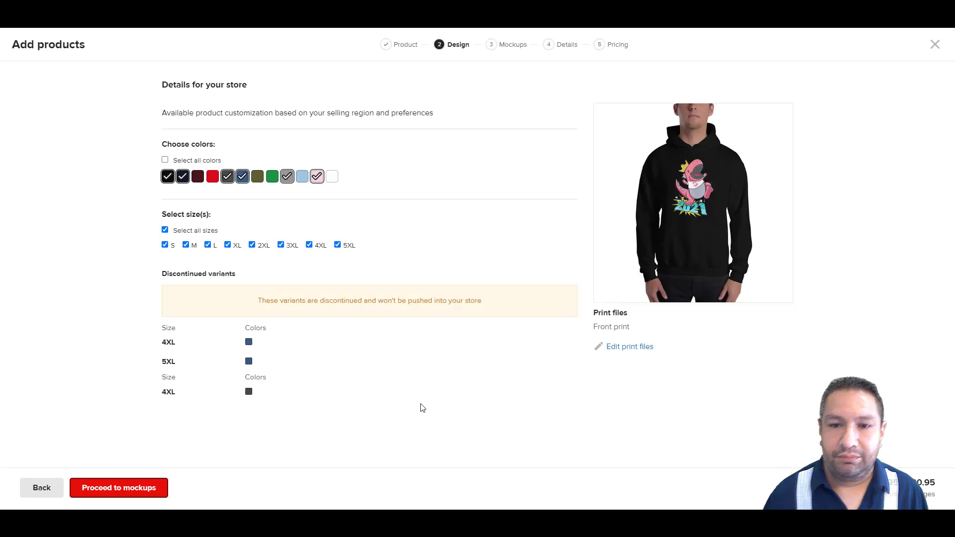
{"action": "left_click", "coordinate": [118, 487]}
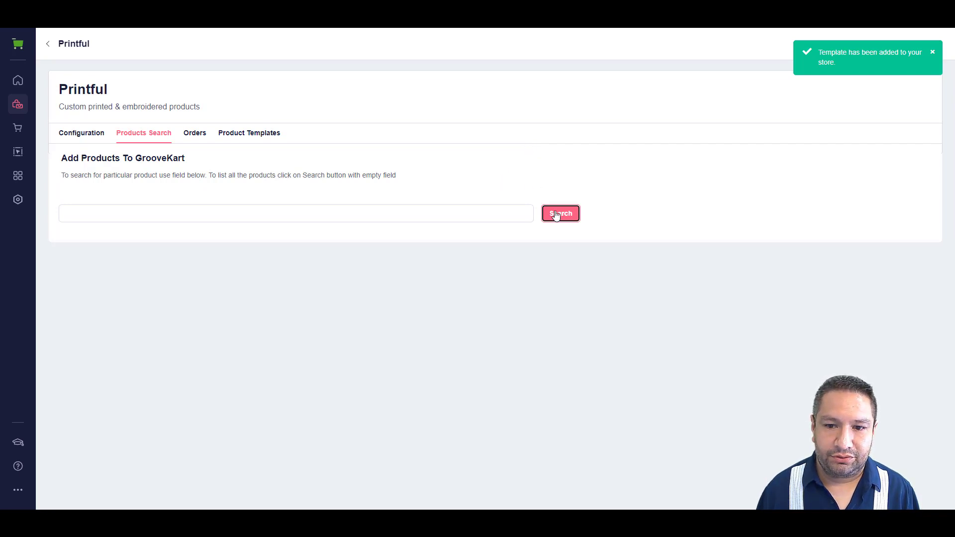
Step: Run an empty Printful product search to list all products, including the GrooveZilla hoodie
{"action": "left_click", "coordinate": [558, 214]}
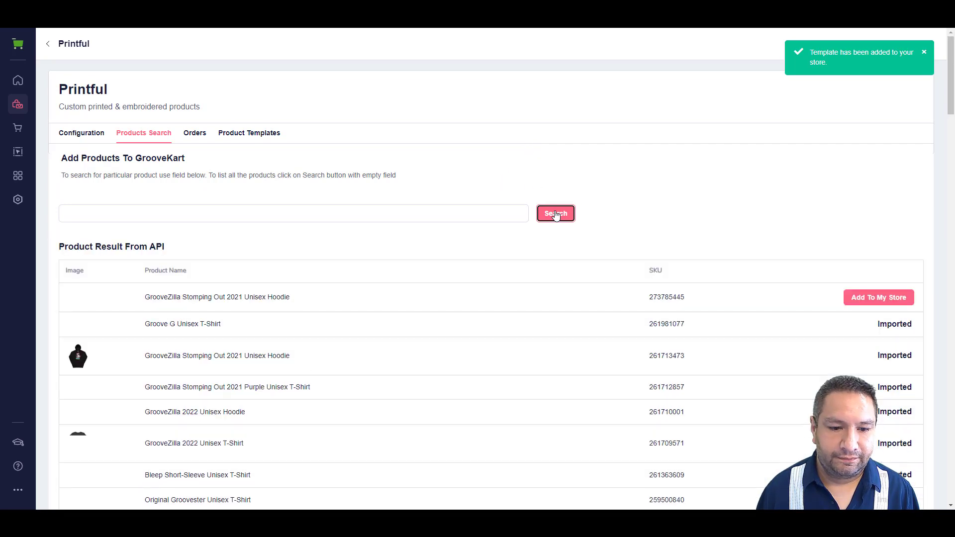
{"action": "left_click", "coordinate": [554, 214]}
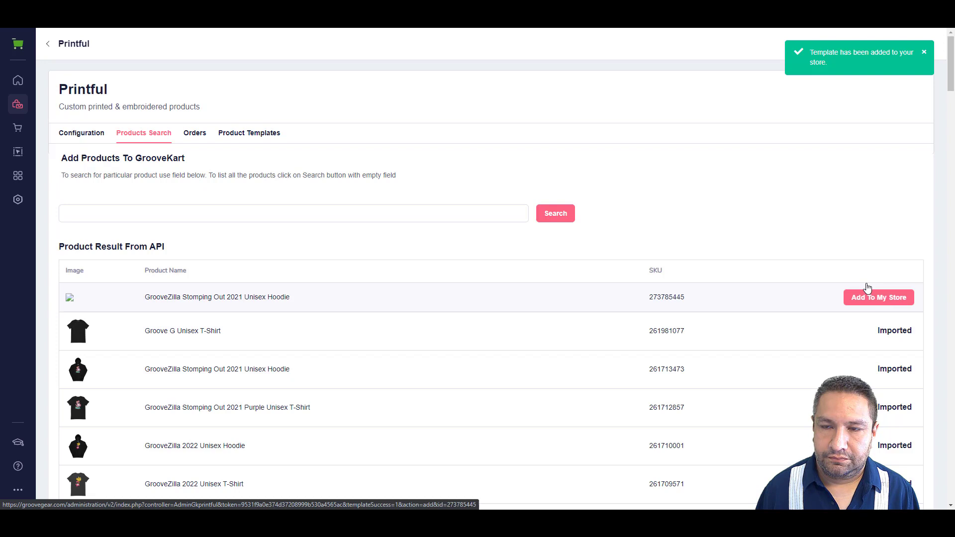
Step: Import the GrooveZilla Stomping Out 2021 Unisex Hoodie using the Unisex Premium Hoodie template
{"action": "left_click", "coordinate": [878, 297]}
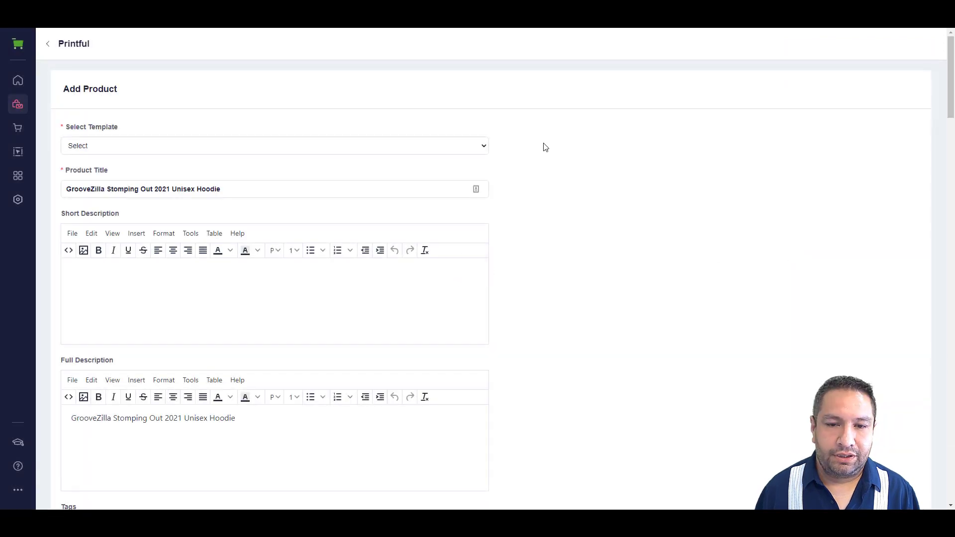
{"action": "left_click", "coordinate": [274, 145]}
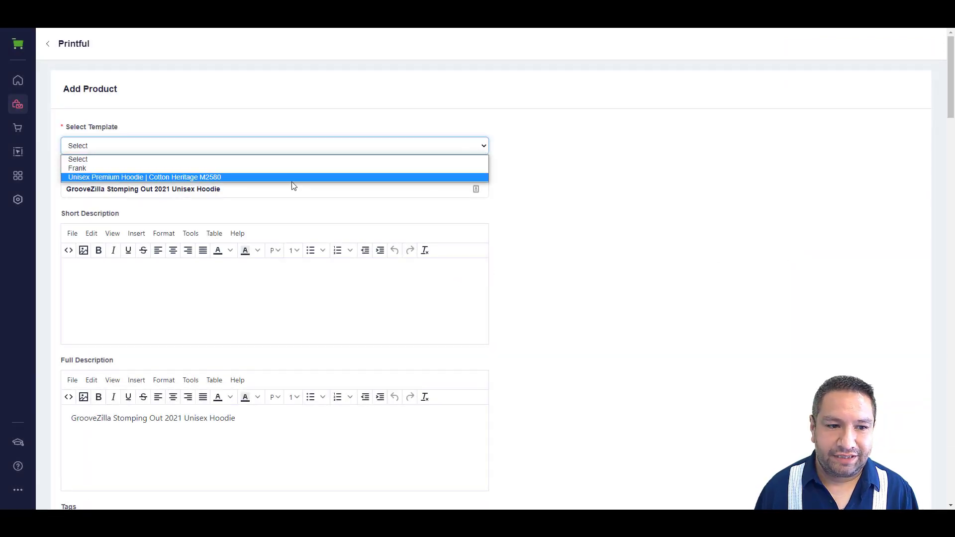
{"action": "left_click", "coordinate": [144, 177]}
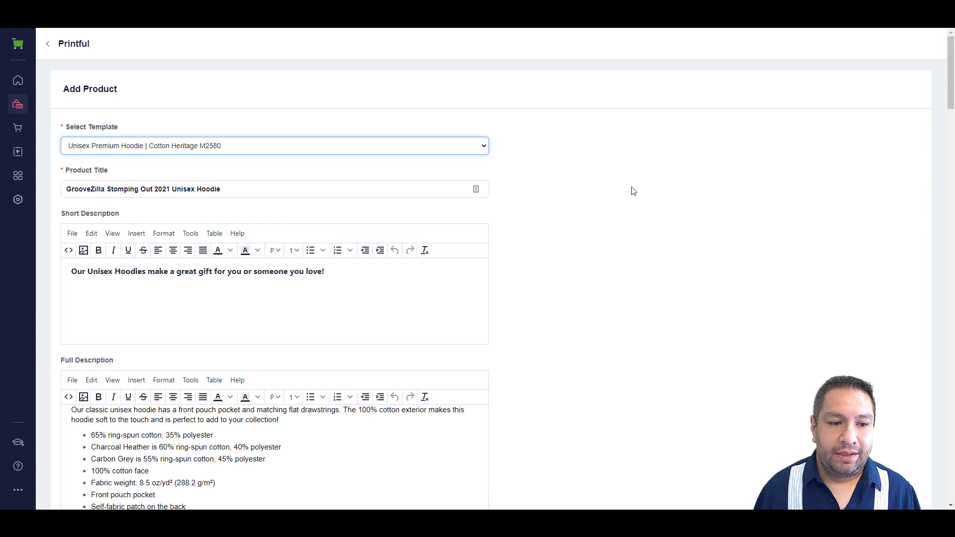
{"action": "scroll", "scroll_direction": "down", "scroll_amount": 3}
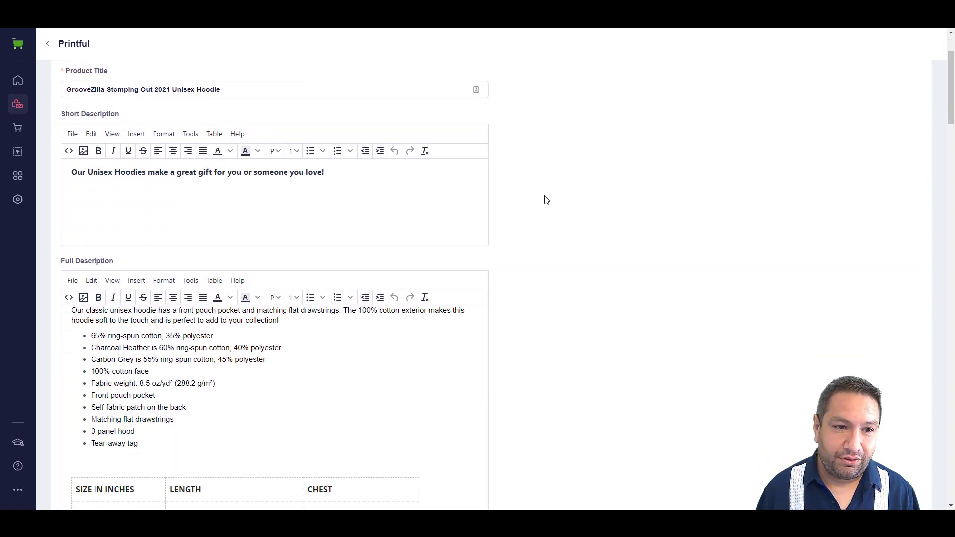
{"action": "scroll", "scroll_direction": "down", "scroll_amount": 3}
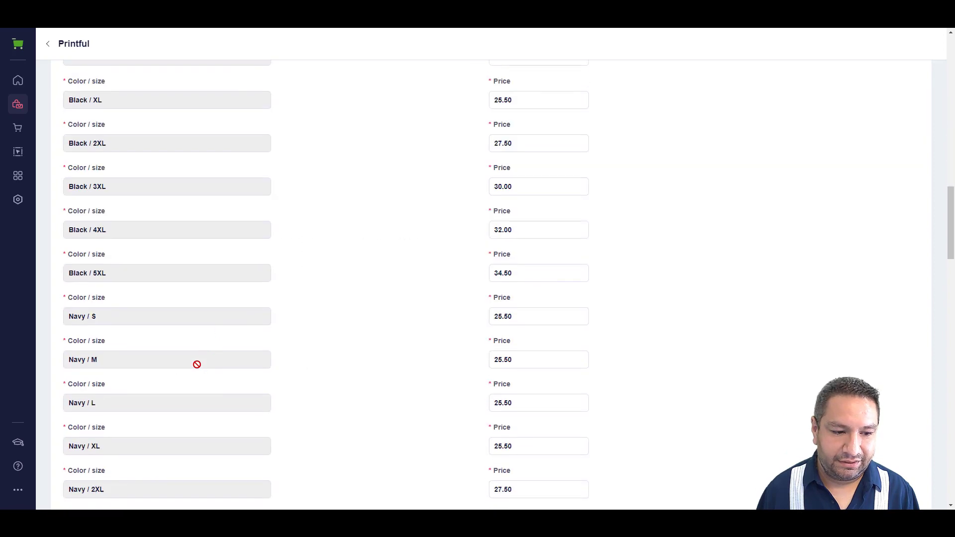
{"action": "scroll", "scroll_direction": "down", "scroll_amount": 3}
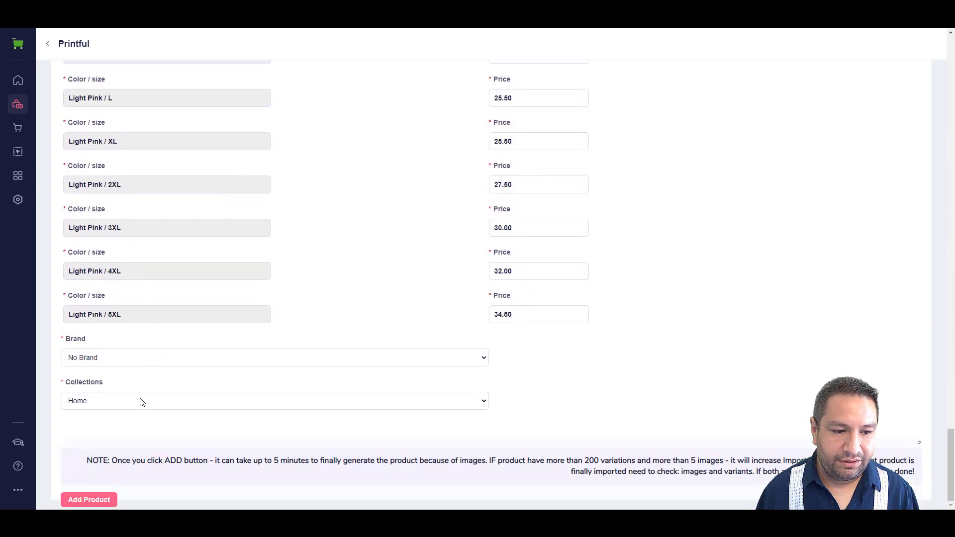
{"action": "mouse_move", "coordinate": [602, 236]}
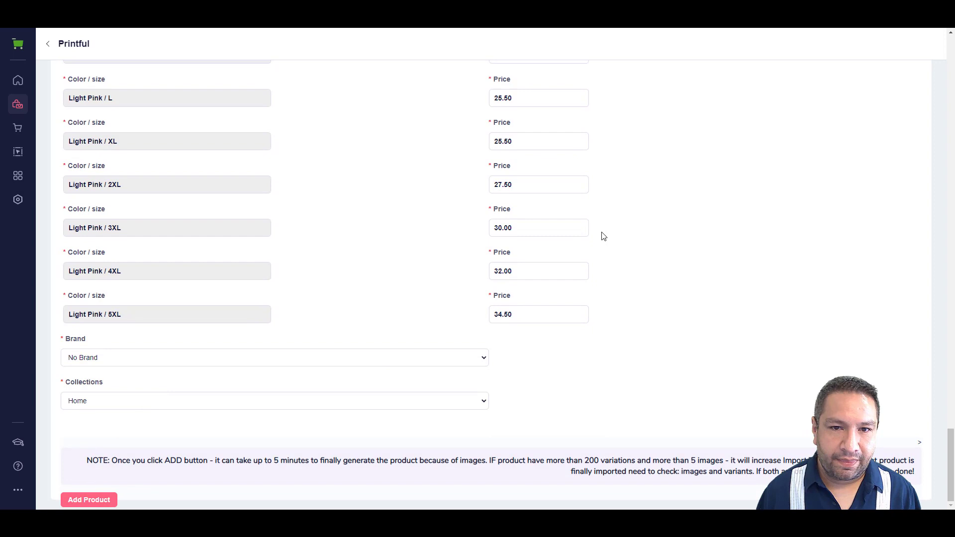
{"action": "left_click", "coordinate": [88, 499]}
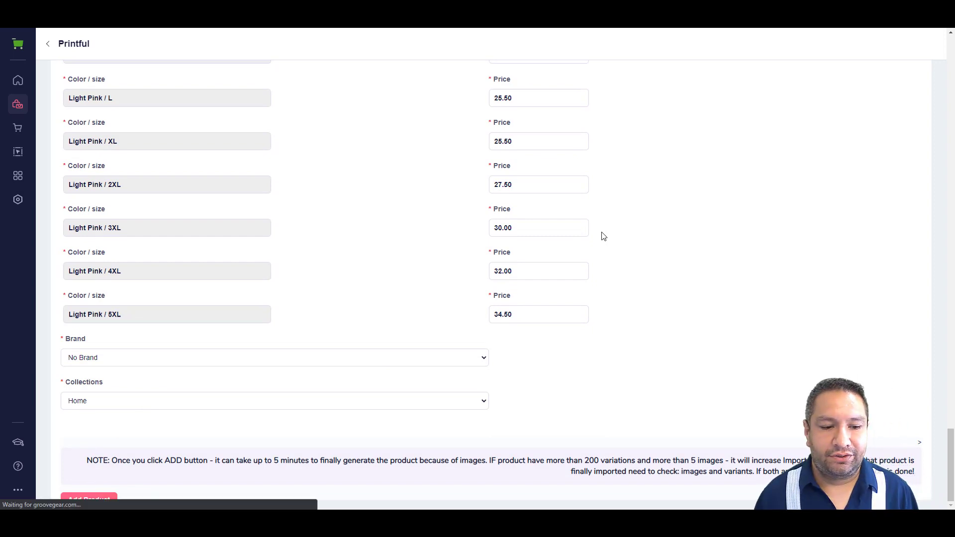
{"action": "left_click", "coordinate": [89, 499]}
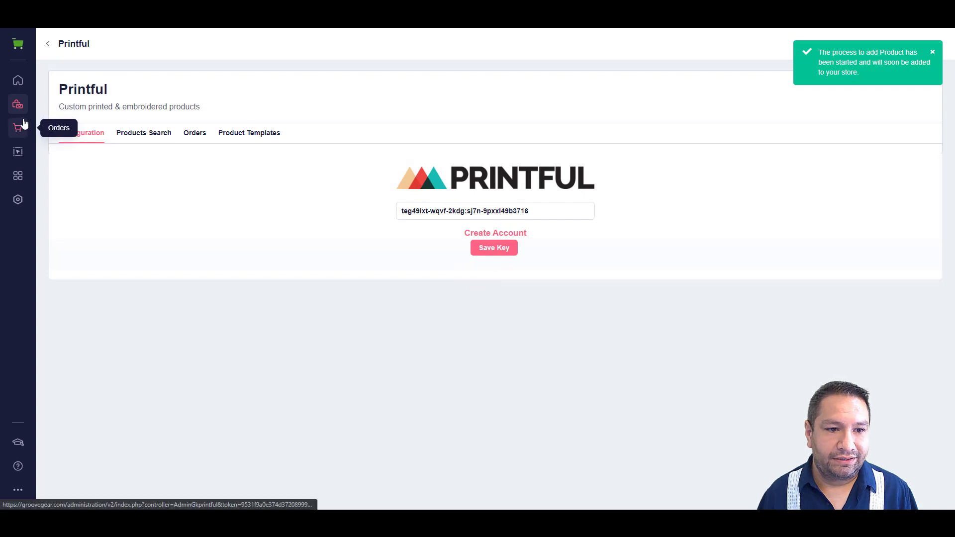
{"action": "left_click", "coordinate": [18, 103]}
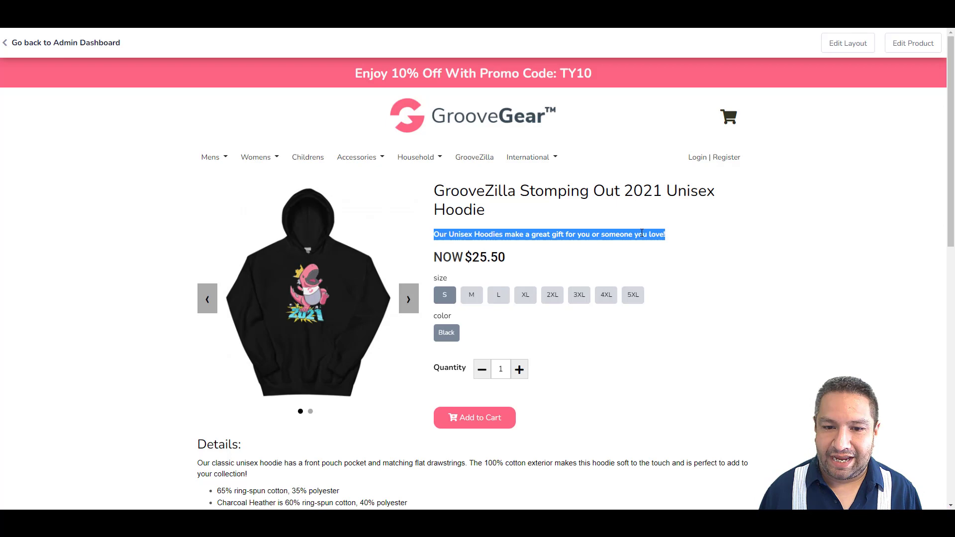
Step: Scroll the storefront page to preview the imported GrooveZilla hoodie at $25.50
{"action": "scroll", "scroll_direction": "down", "scroll_amount": 3}
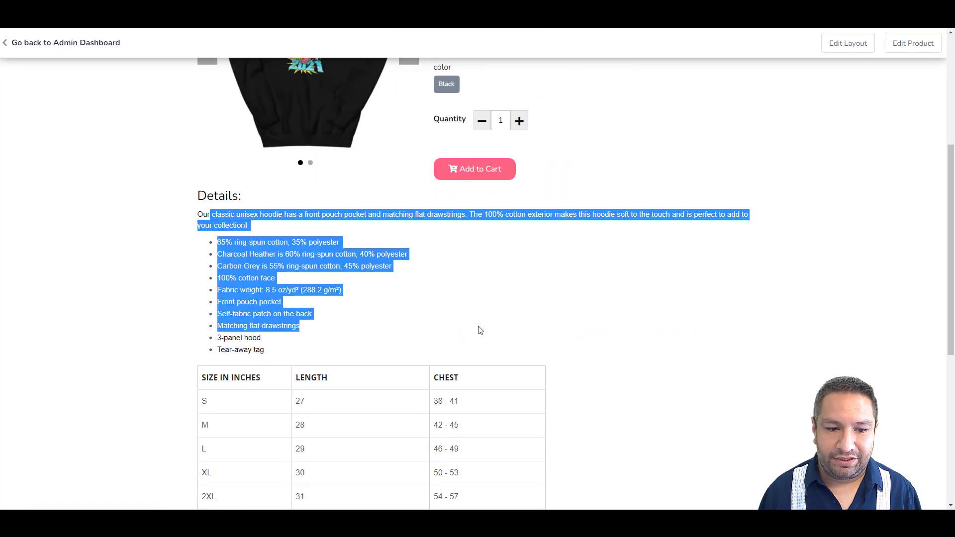
{"action": "scroll", "scroll_direction": "up", "scroll_amount": 3}
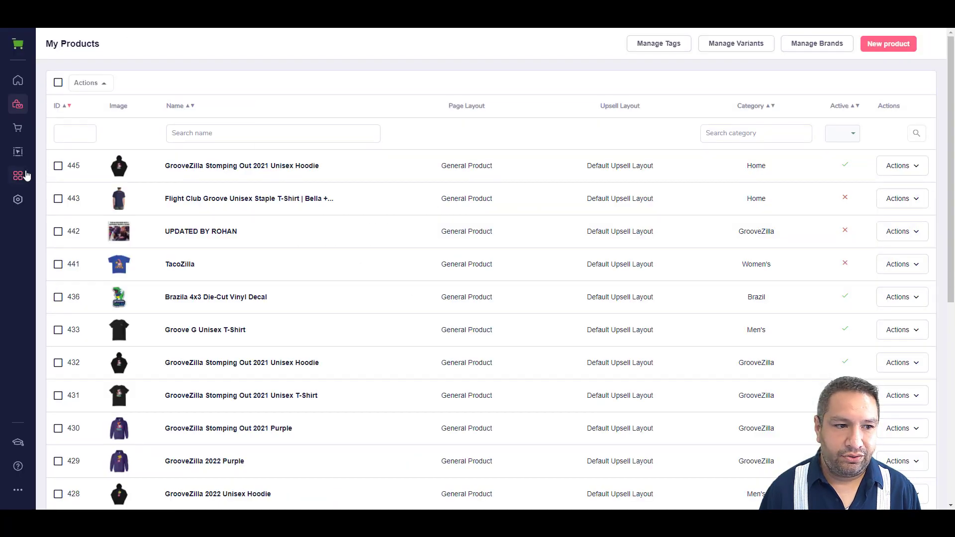
Step: Open International settings' Currencies list and scroll down to Australian Dollar
{"action": "left_click", "coordinate": [18, 199]}
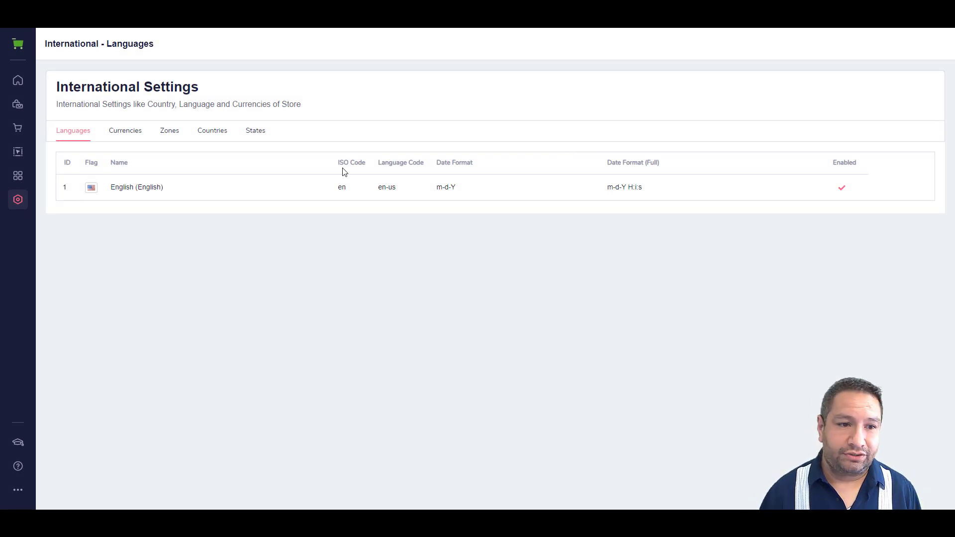
{"action": "left_click", "coordinate": [125, 130]}
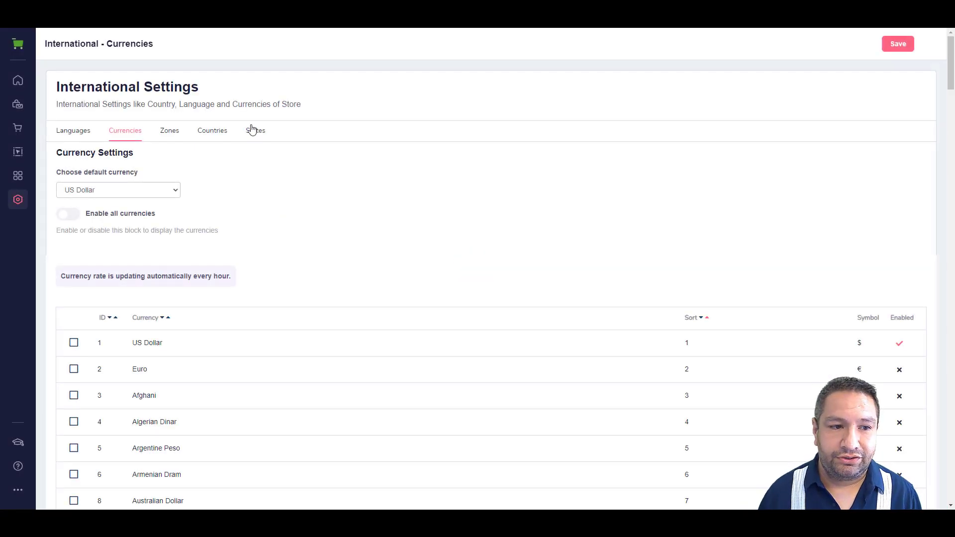
{"action": "scroll", "scroll_direction": "down", "scroll_amount": 3}
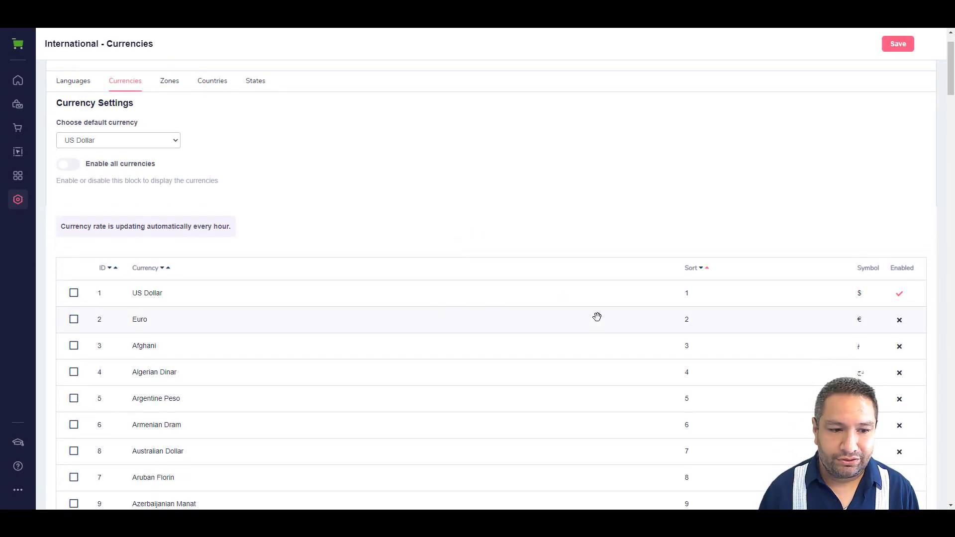
{"action": "scroll", "scroll_direction": "down", "scroll_amount": 3}
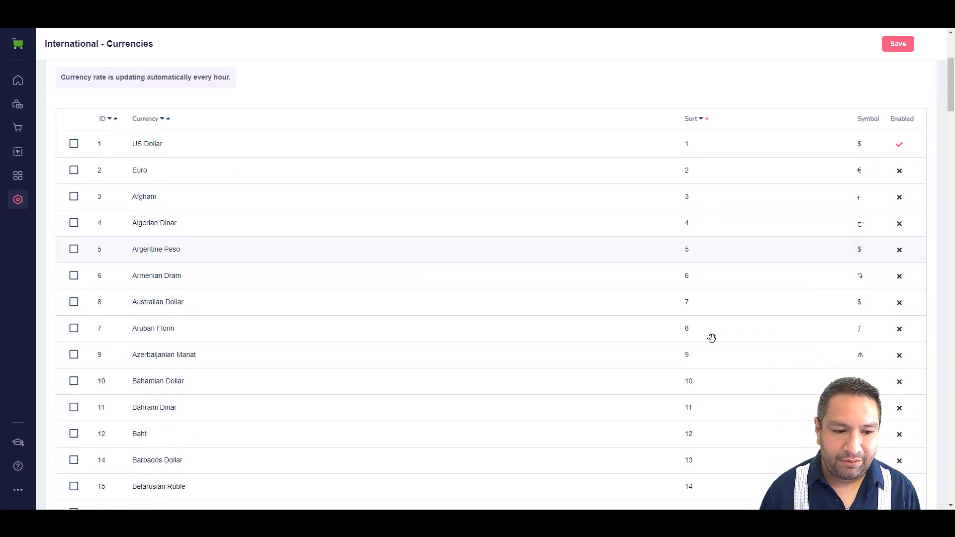
{"action": "scroll", "scroll_direction": "down", "scroll_amount": 3}
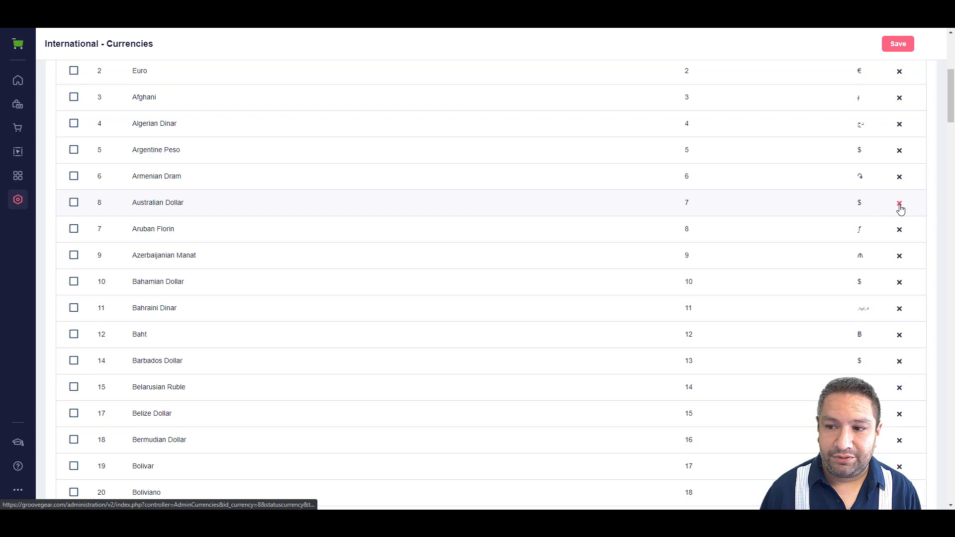
Step: Enable Australian Dollar and select it as the default currency alongside US Dollar
{"action": "left_click", "coordinate": [898, 202]}
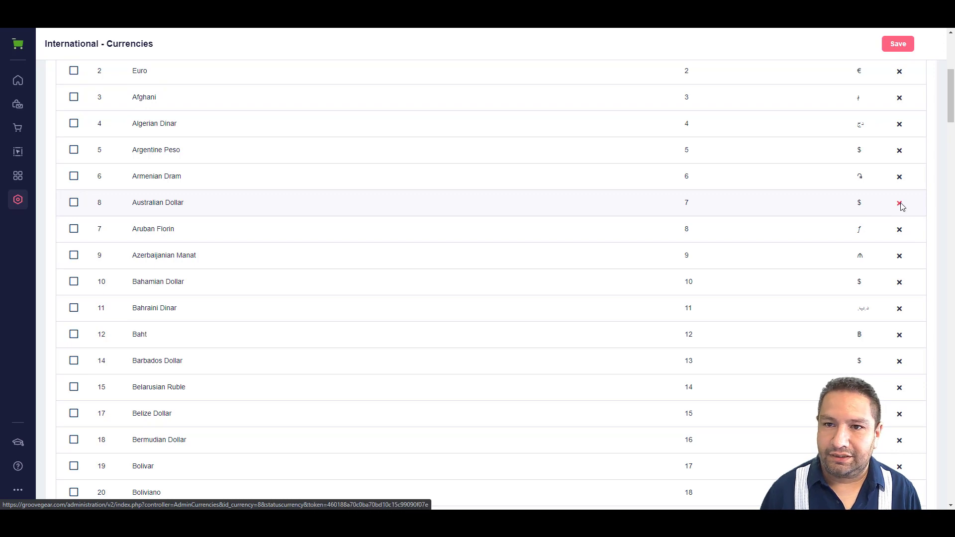
{"action": "left_click", "coordinate": [899, 202]}
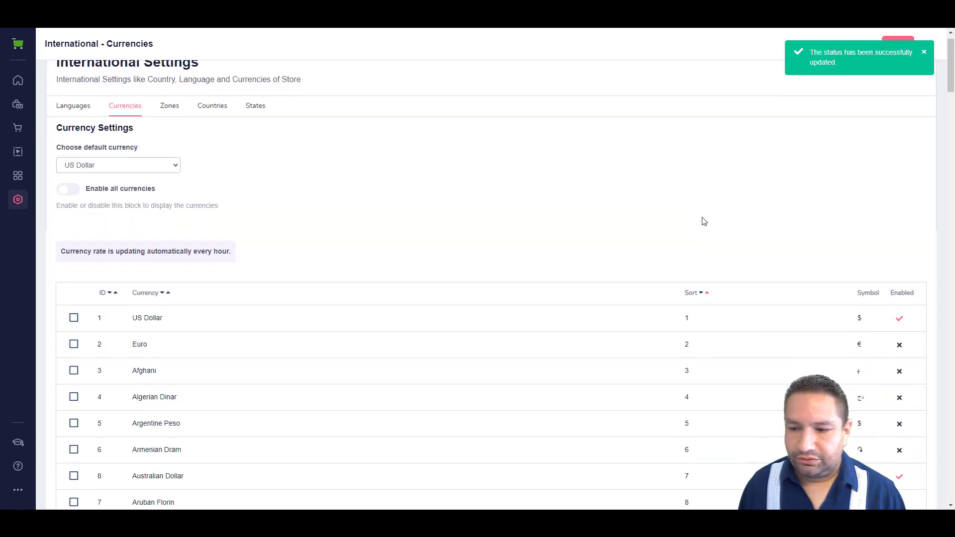
{"action": "scroll", "scroll_direction": "down", "scroll_amount": 3}
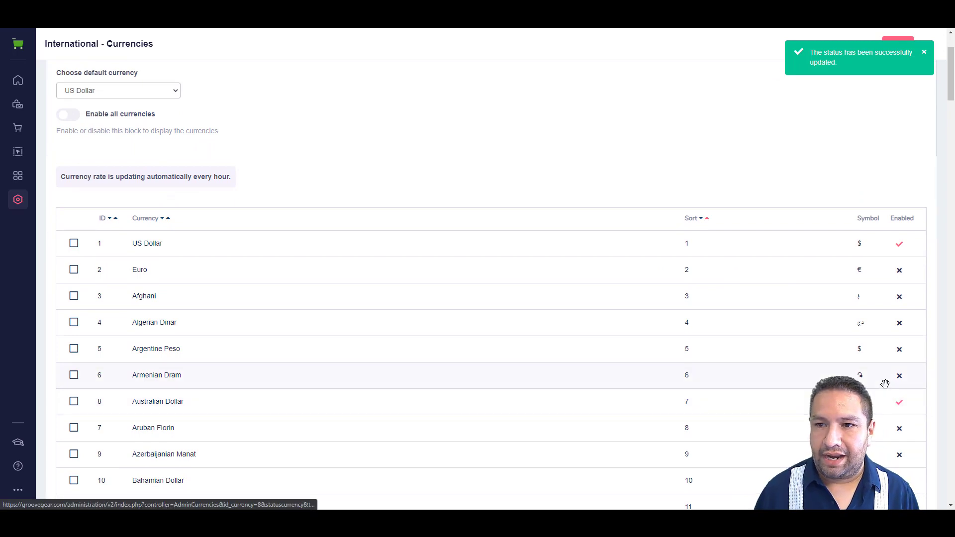
{"action": "left_click", "coordinate": [117, 189]}
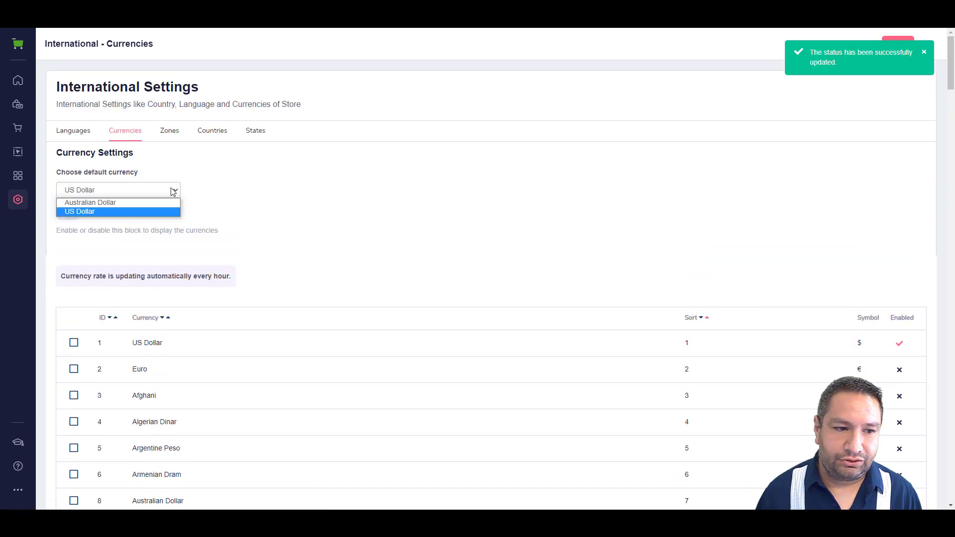
{"action": "left_click", "coordinate": [89, 203]}
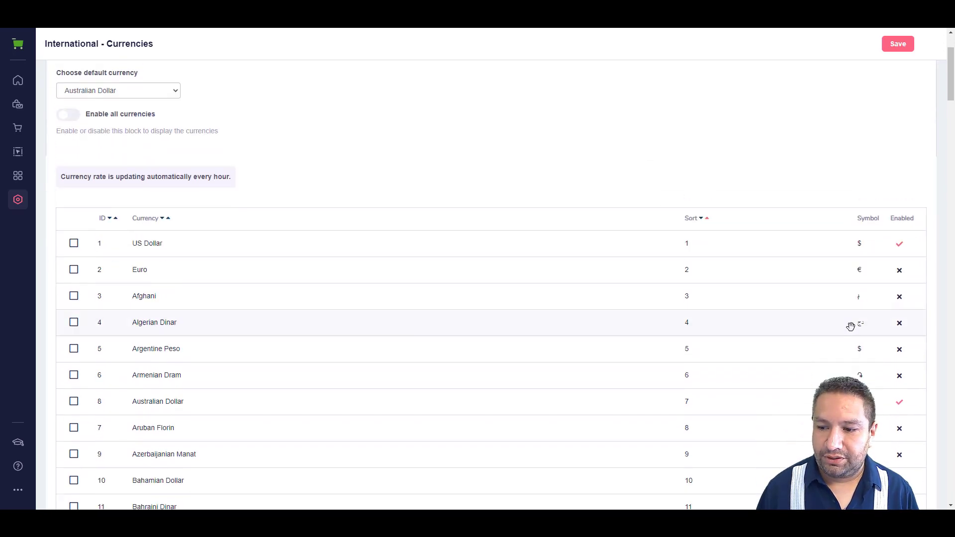
{"action": "mouse_move", "coordinate": [708, 173]}
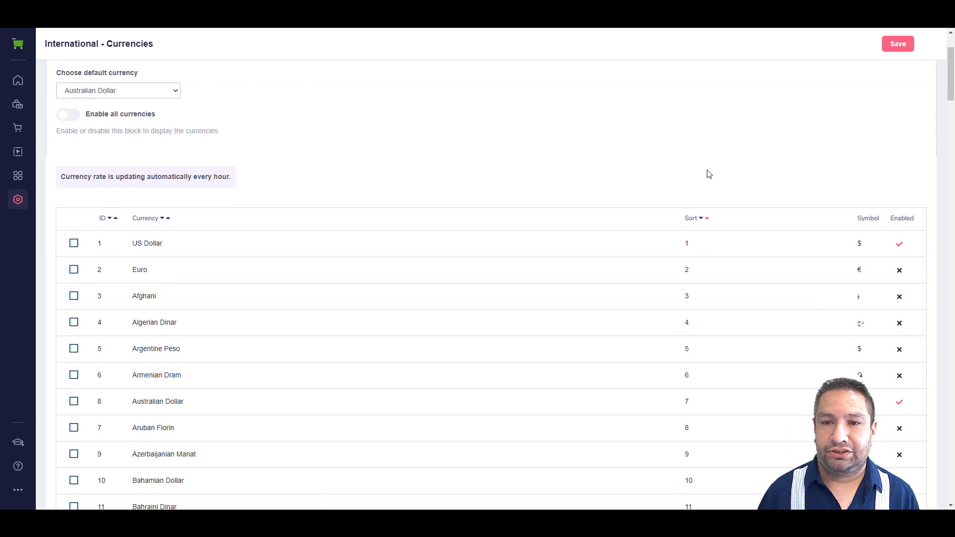
Step: Save the Australian Dollar currency settings
{"action": "left_click", "coordinate": [897, 43]}
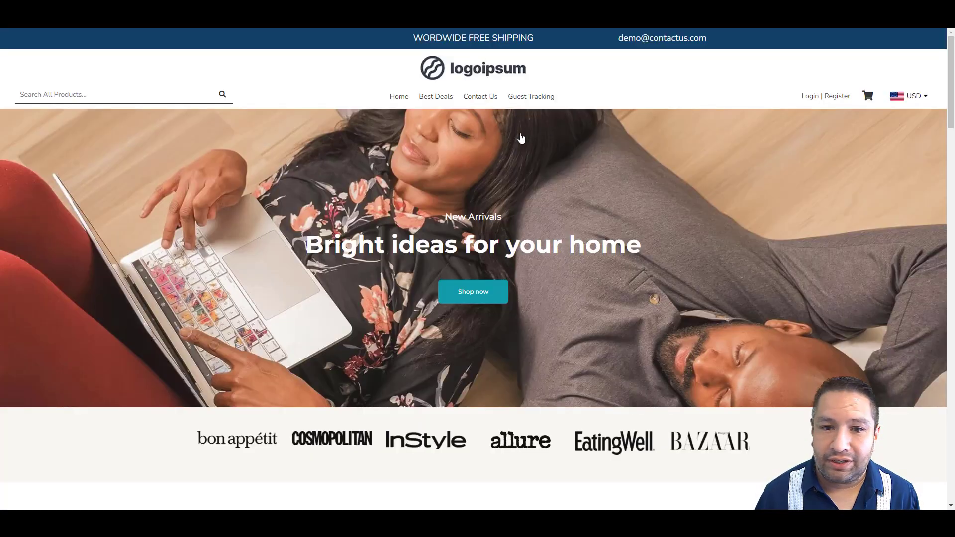
{"action": "scroll", "scroll_direction": "down", "scroll_amount": 3}
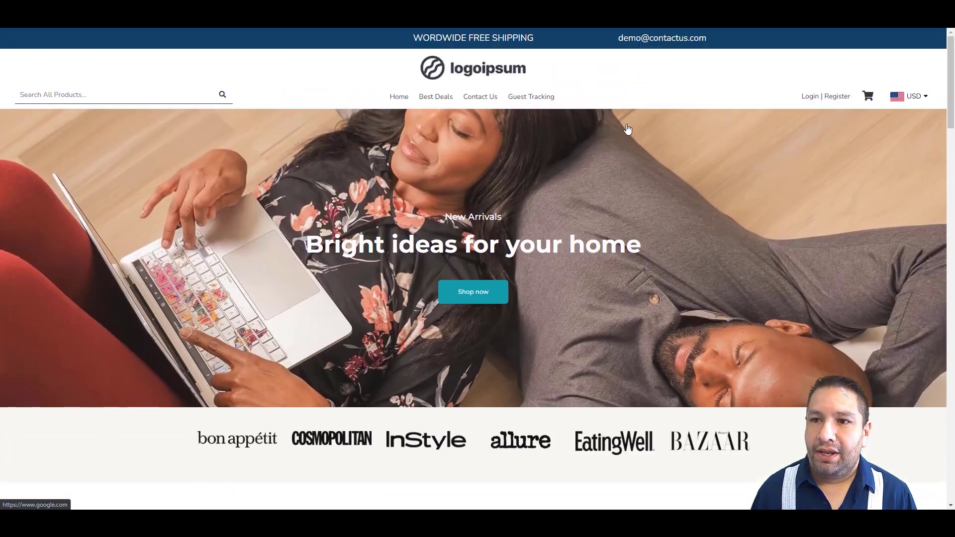
{"action": "mouse_move", "coordinate": [622, 122]}
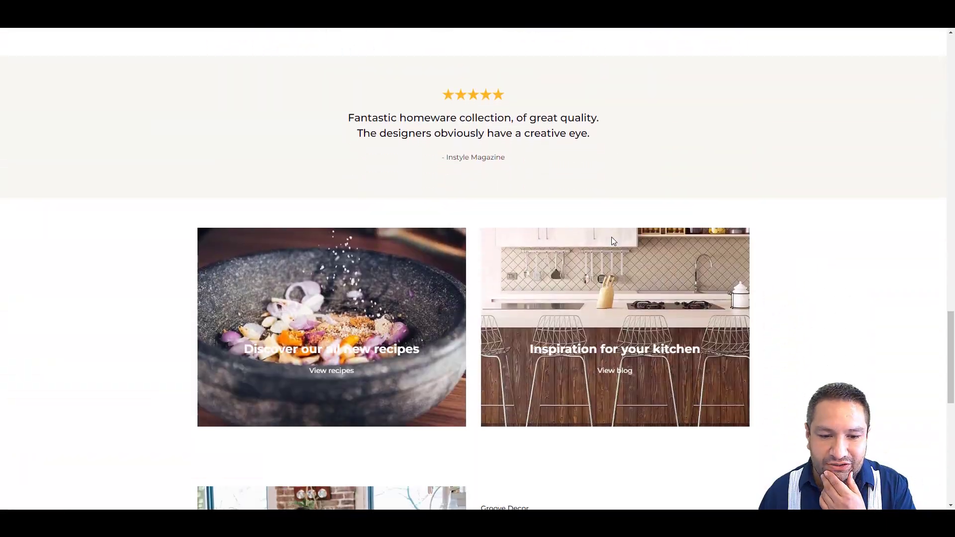
{"action": "scroll", "scroll_direction": "down", "scroll_amount": 3}
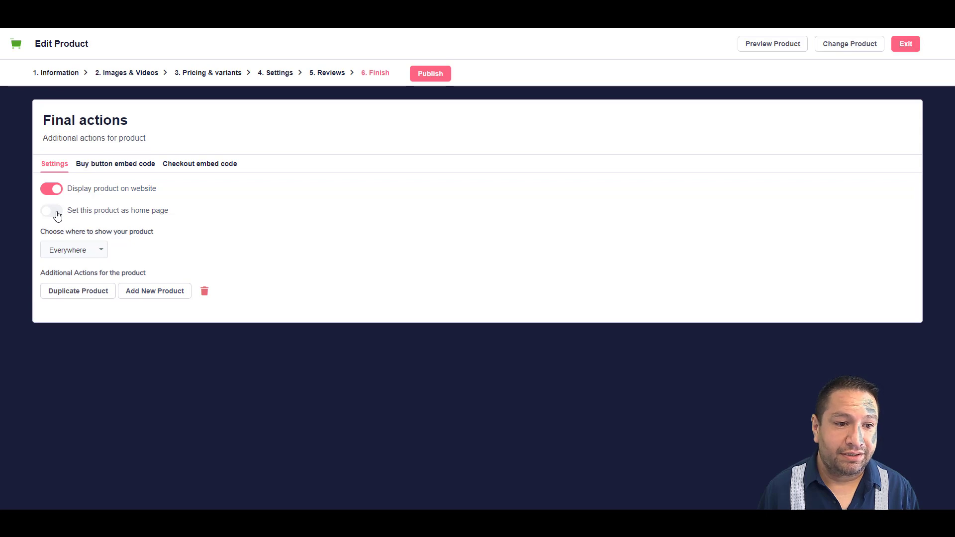
Step: Switch on 'Set this product as home page' for the tank top and preview the store
{"action": "left_click", "coordinate": [51, 210]}
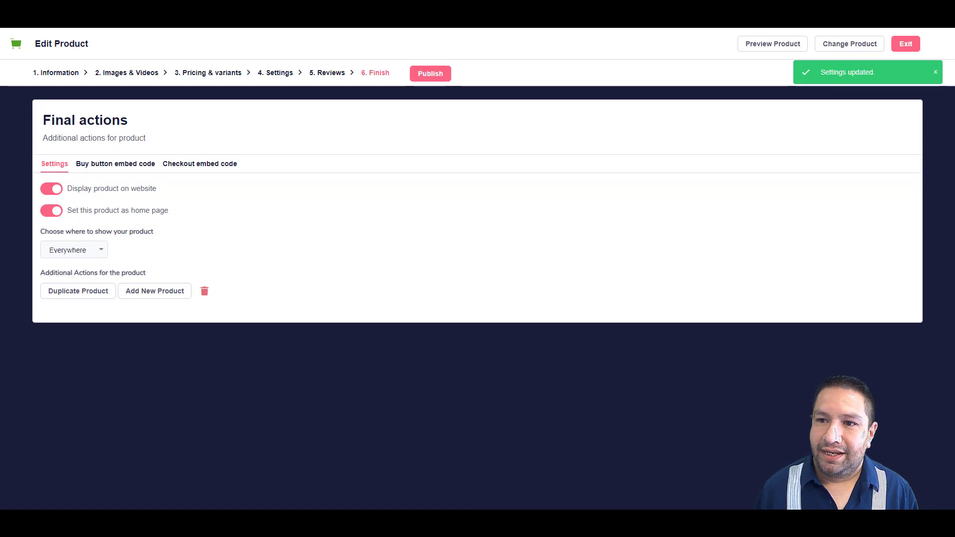
{"action": "left_click", "coordinate": [771, 44]}
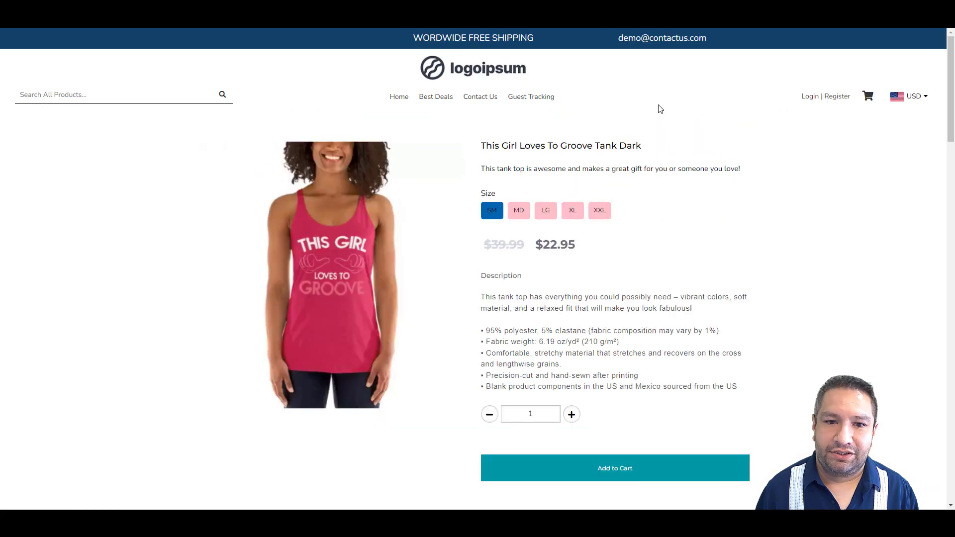
Step: Scroll the storefront home page to confirm This Girl Loves To Groove Tank Dark at $22.95
{"action": "scroll", "scroll_direction": "down", "scroll_amount": 3}
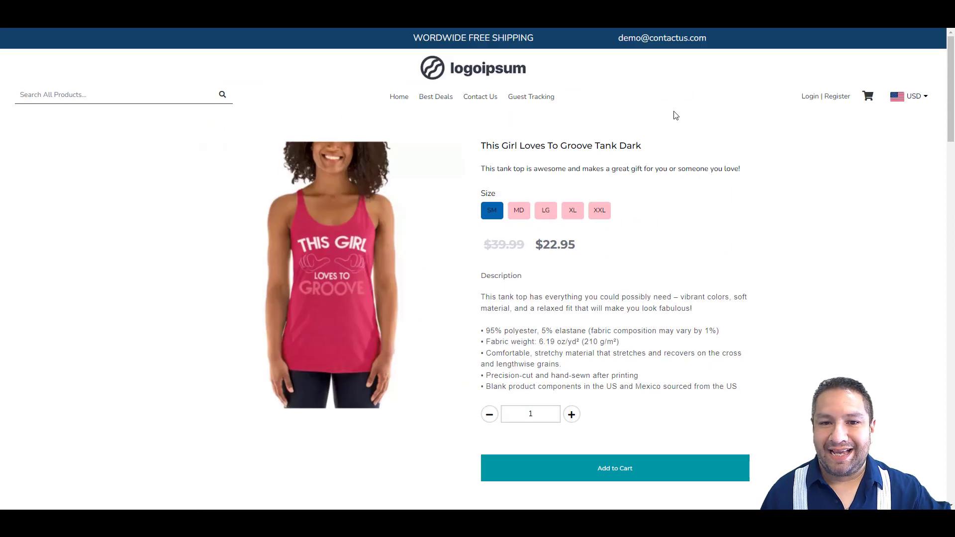
{"action": "mouse_move", "coordinate": [435, 96]}
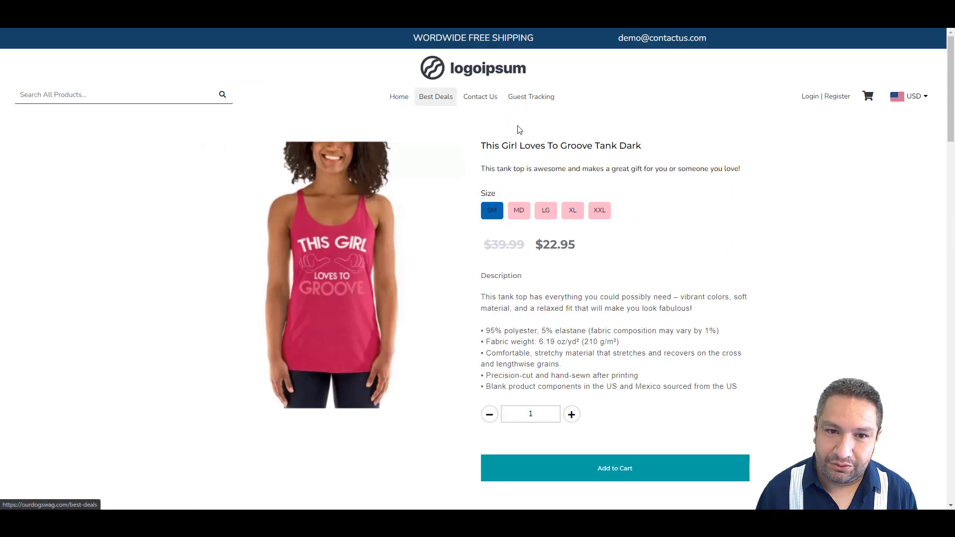